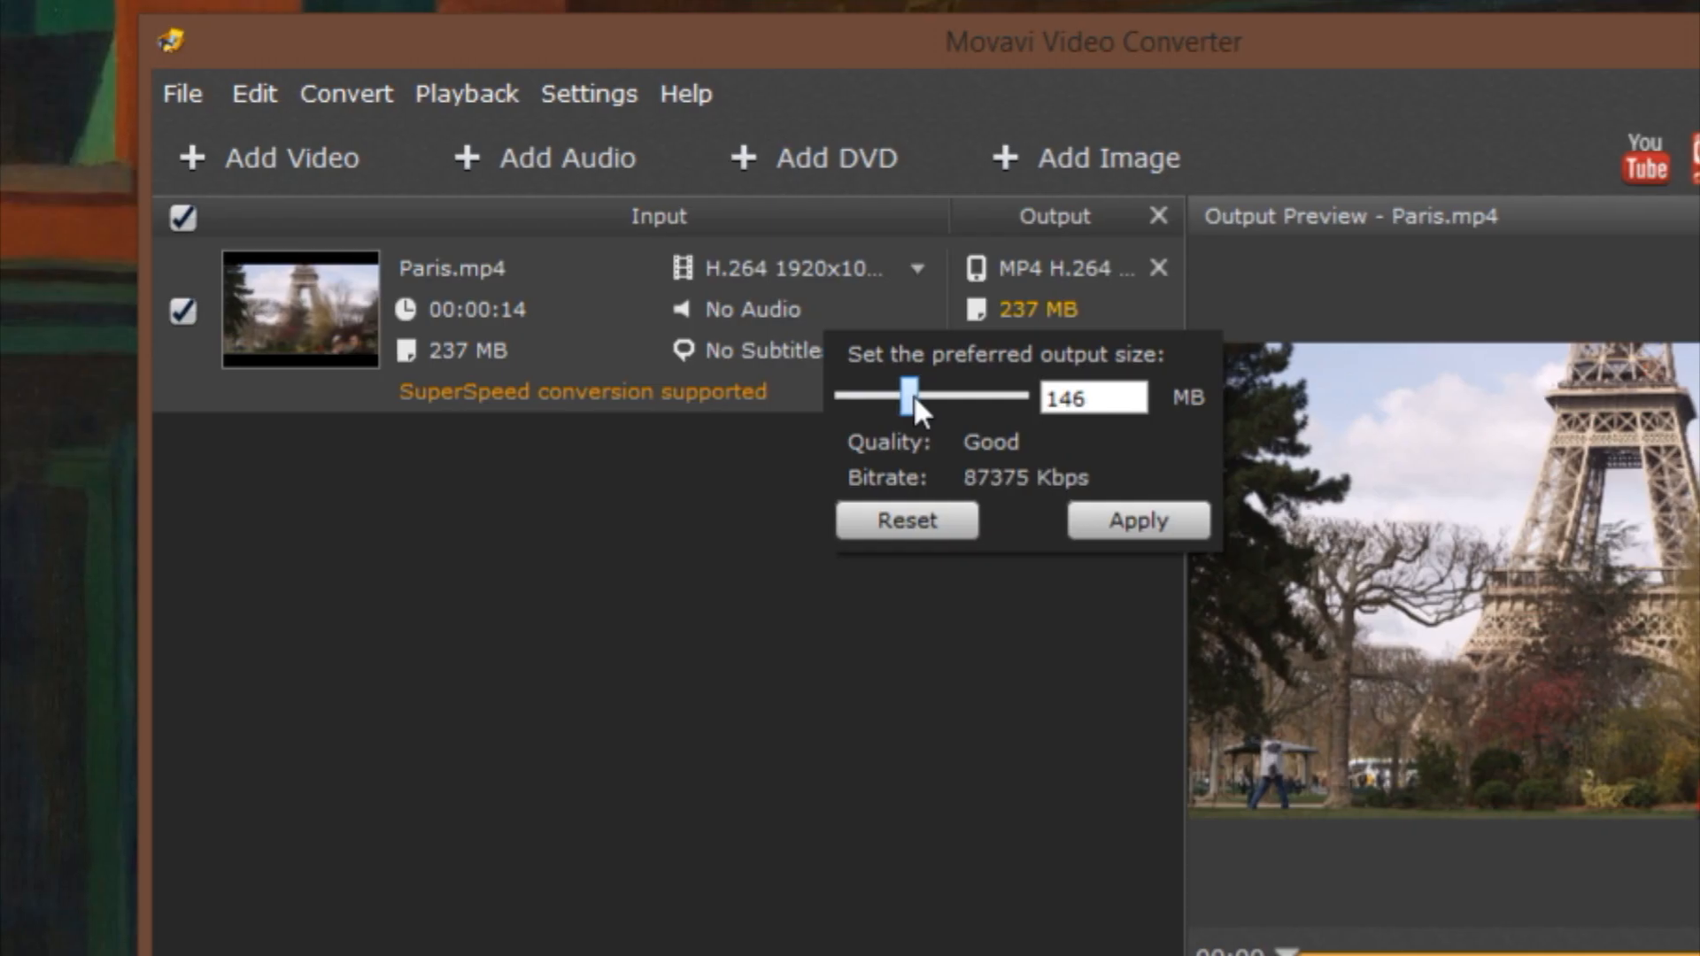
Set the preferred output size for Paris.mp4 to about 161 MB and apply it.
left_click_drag(908, 393, 876, 393)
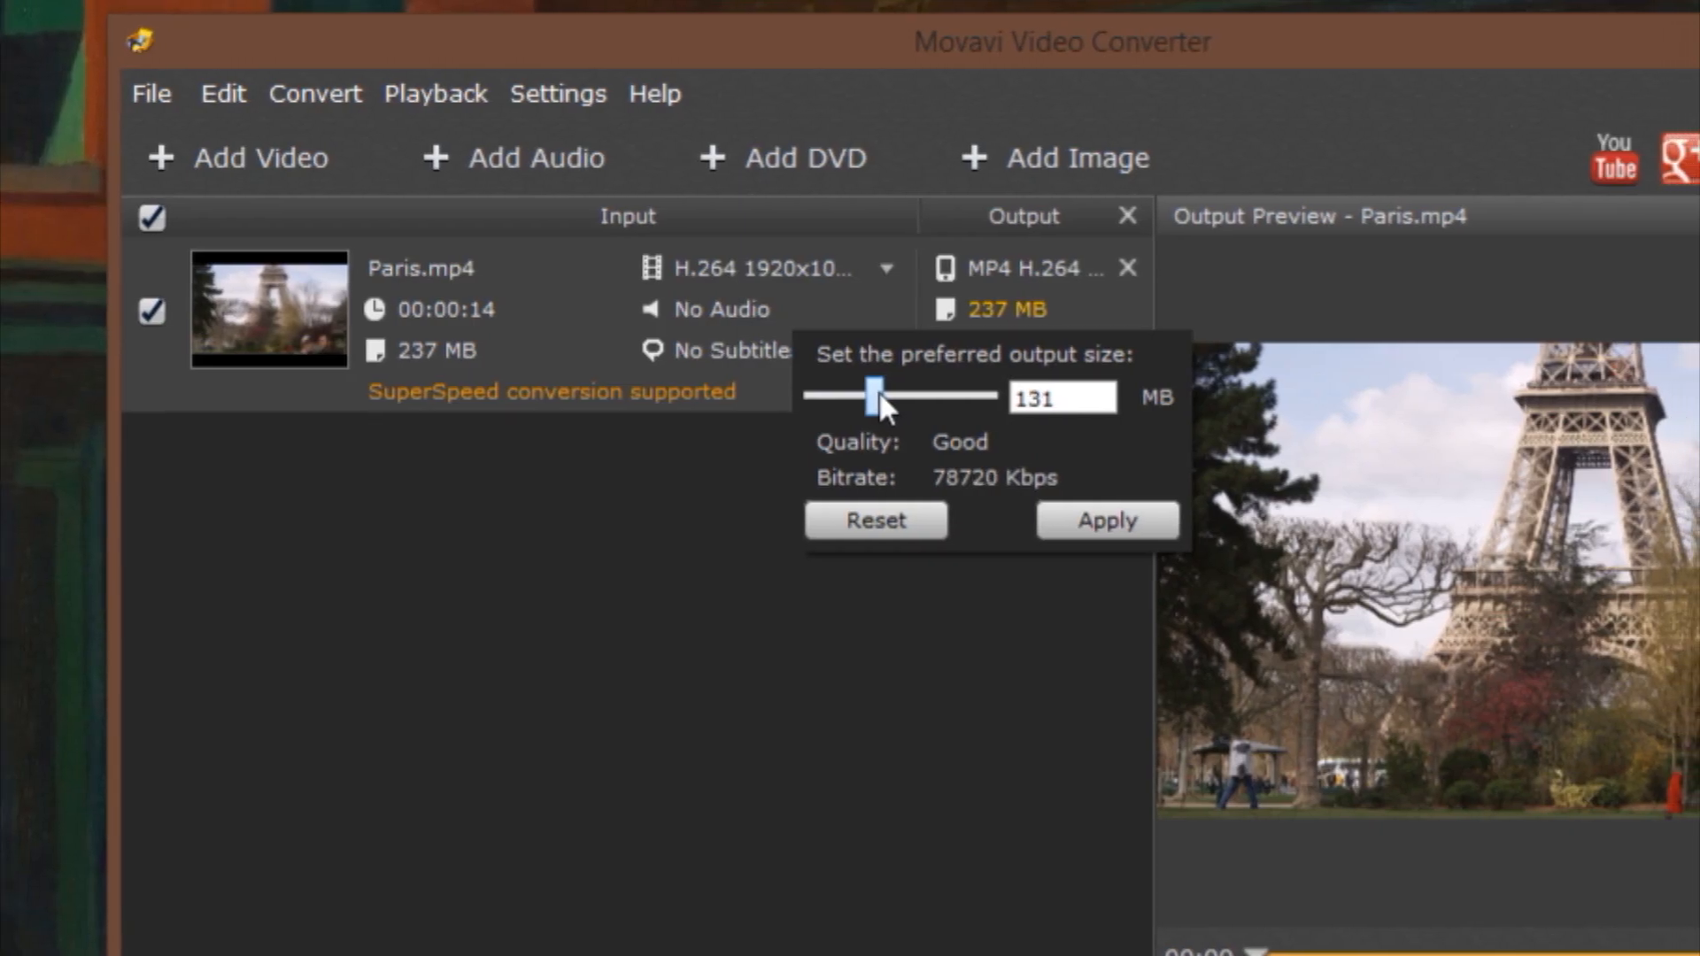
left_click_drag(877, 394, 852, 395)
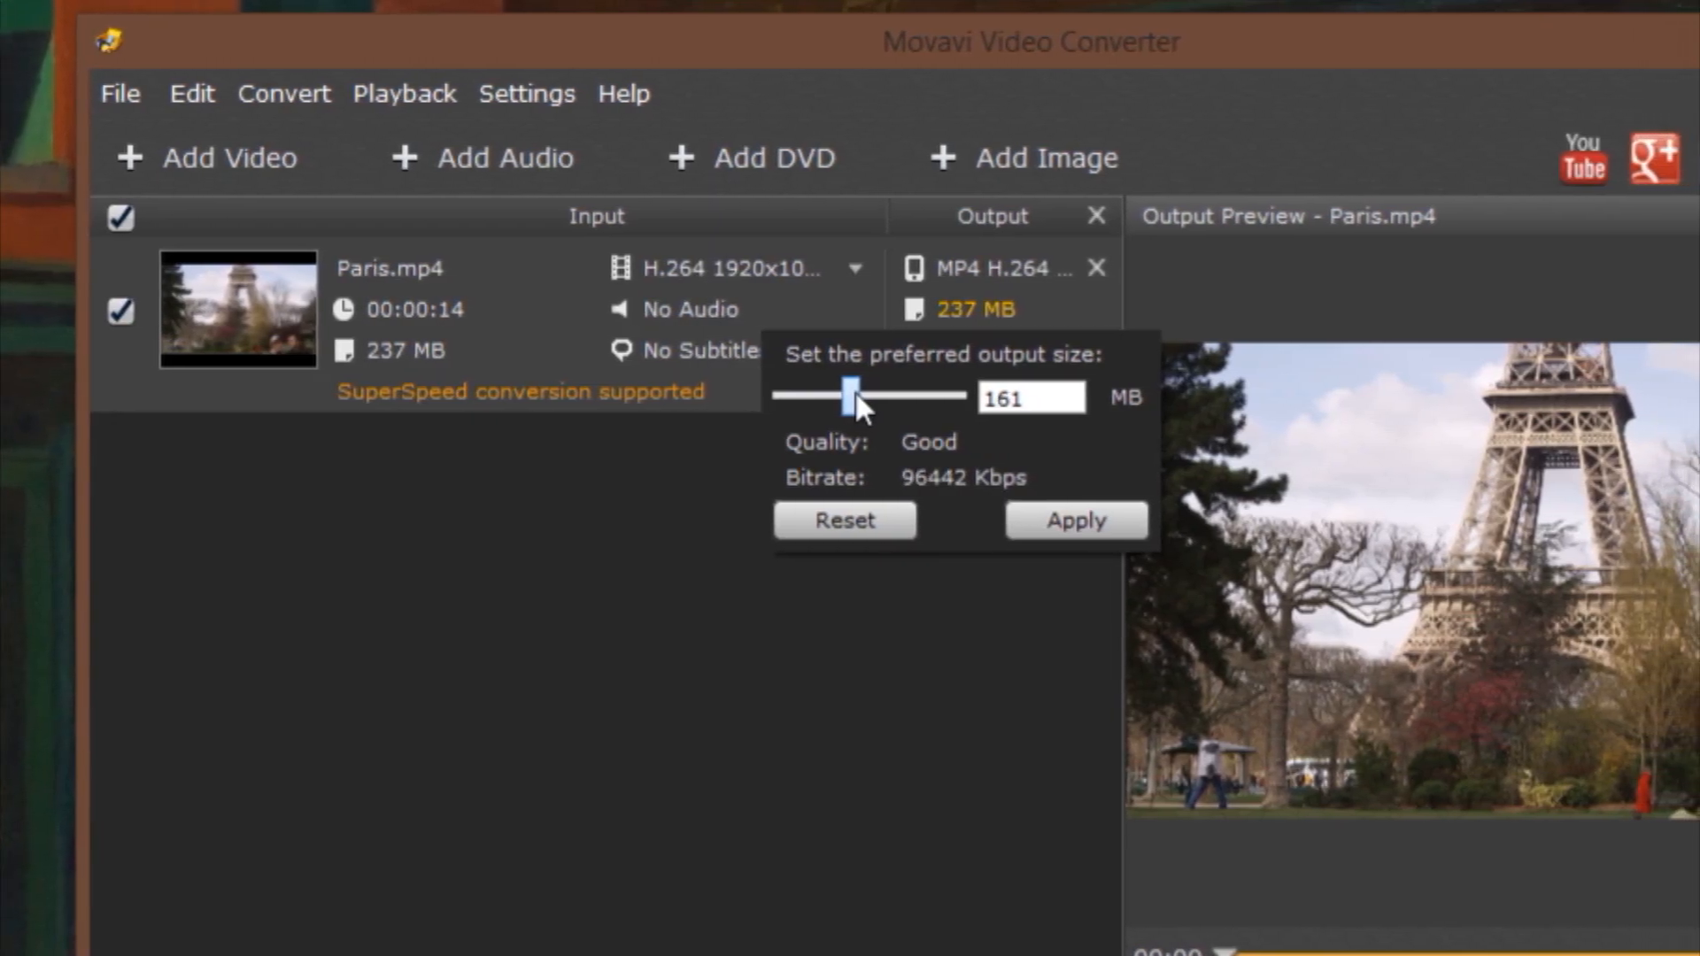
left_click(1176, 884)
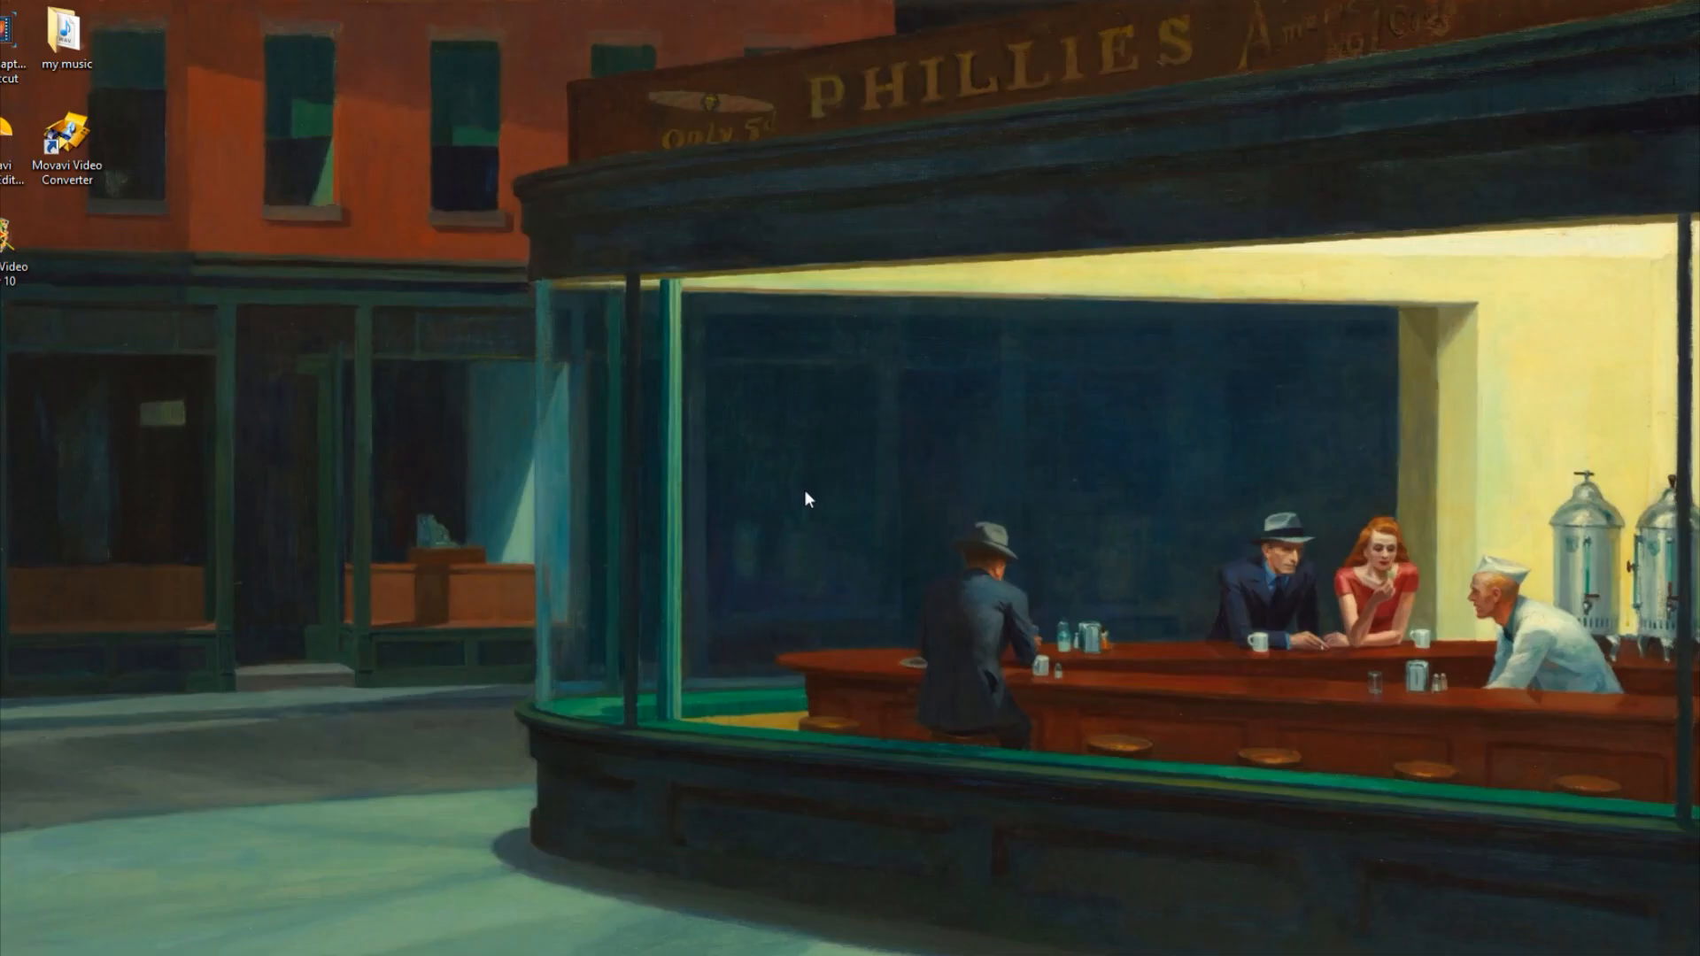
Launch Movavi Video Converter from its desktop shortcut, showing an empty file list.
double_click(65, 142)
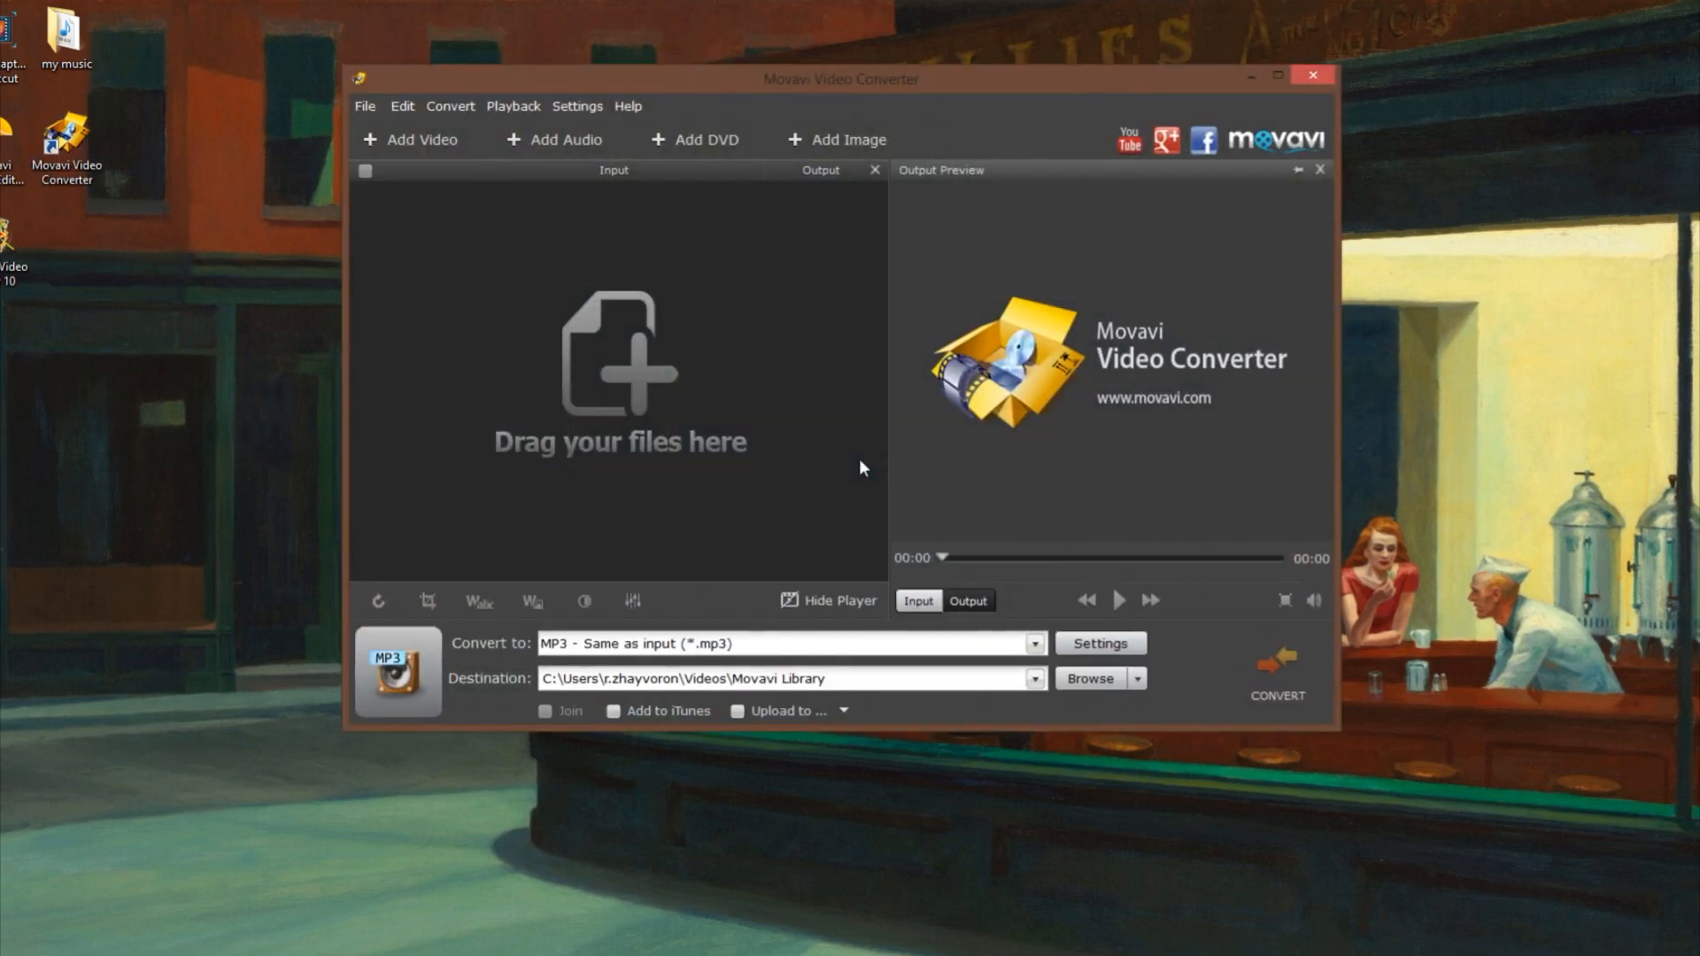
left_click_drag(841, 77, 848, 64)
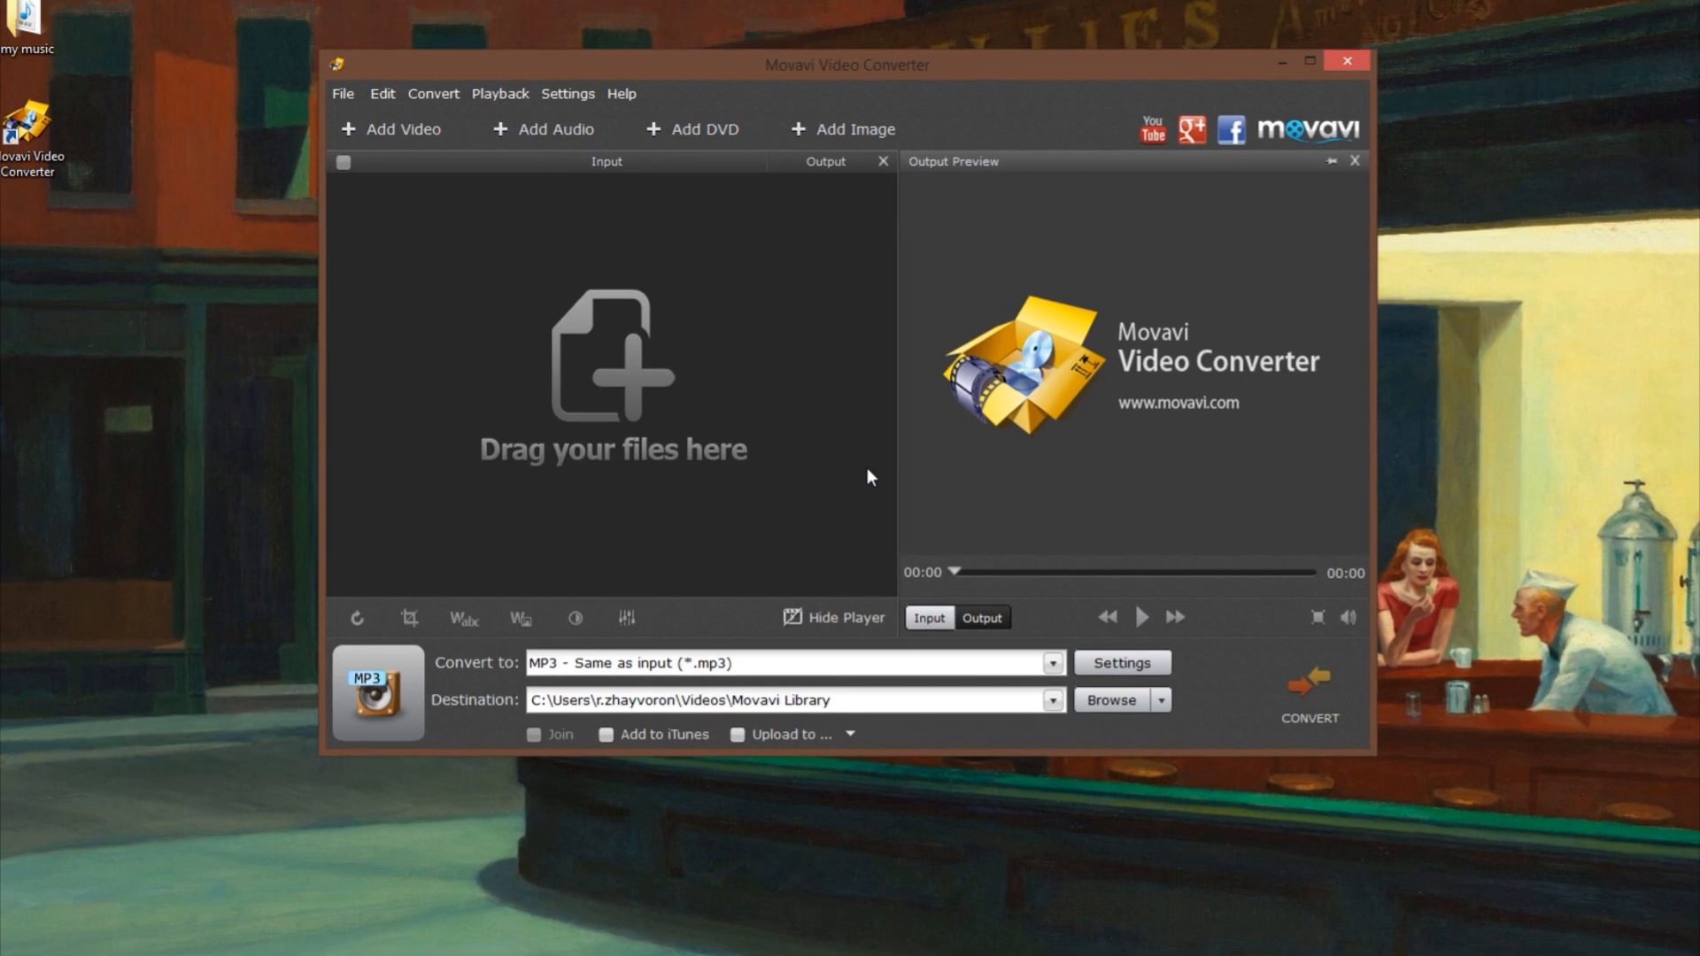
left_click_drag(846, 66, 853, 49)
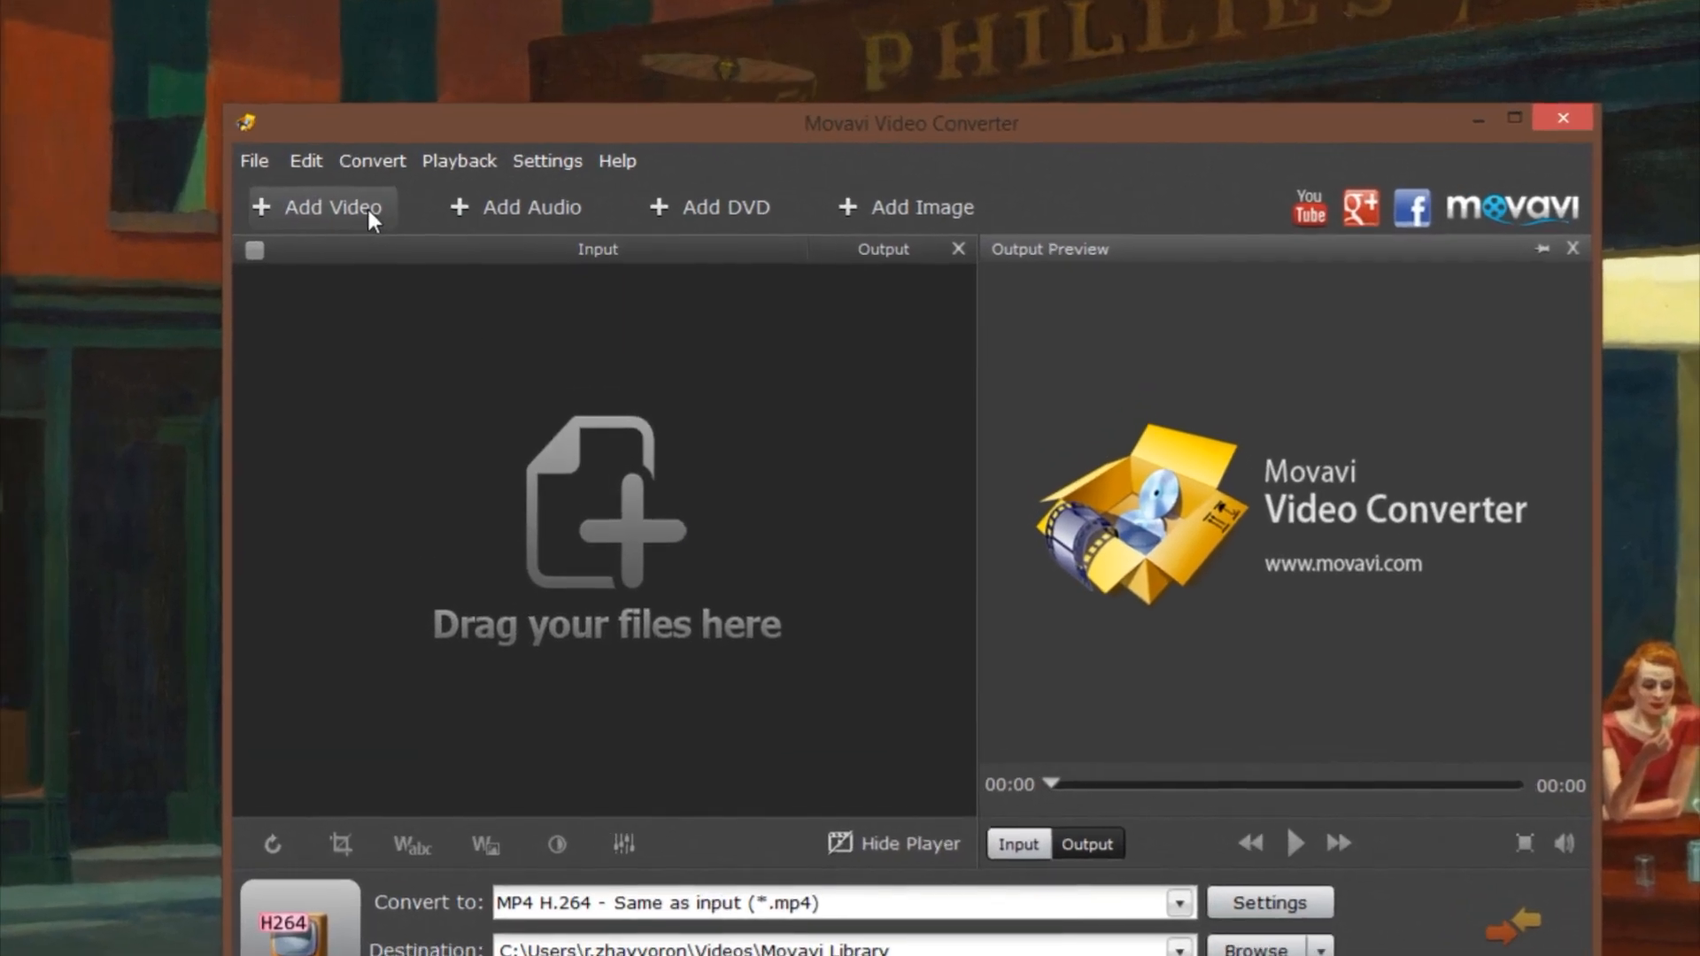
Add Paris.mp4 from the My videos folder to the conversion list.
left_click(329, 207)
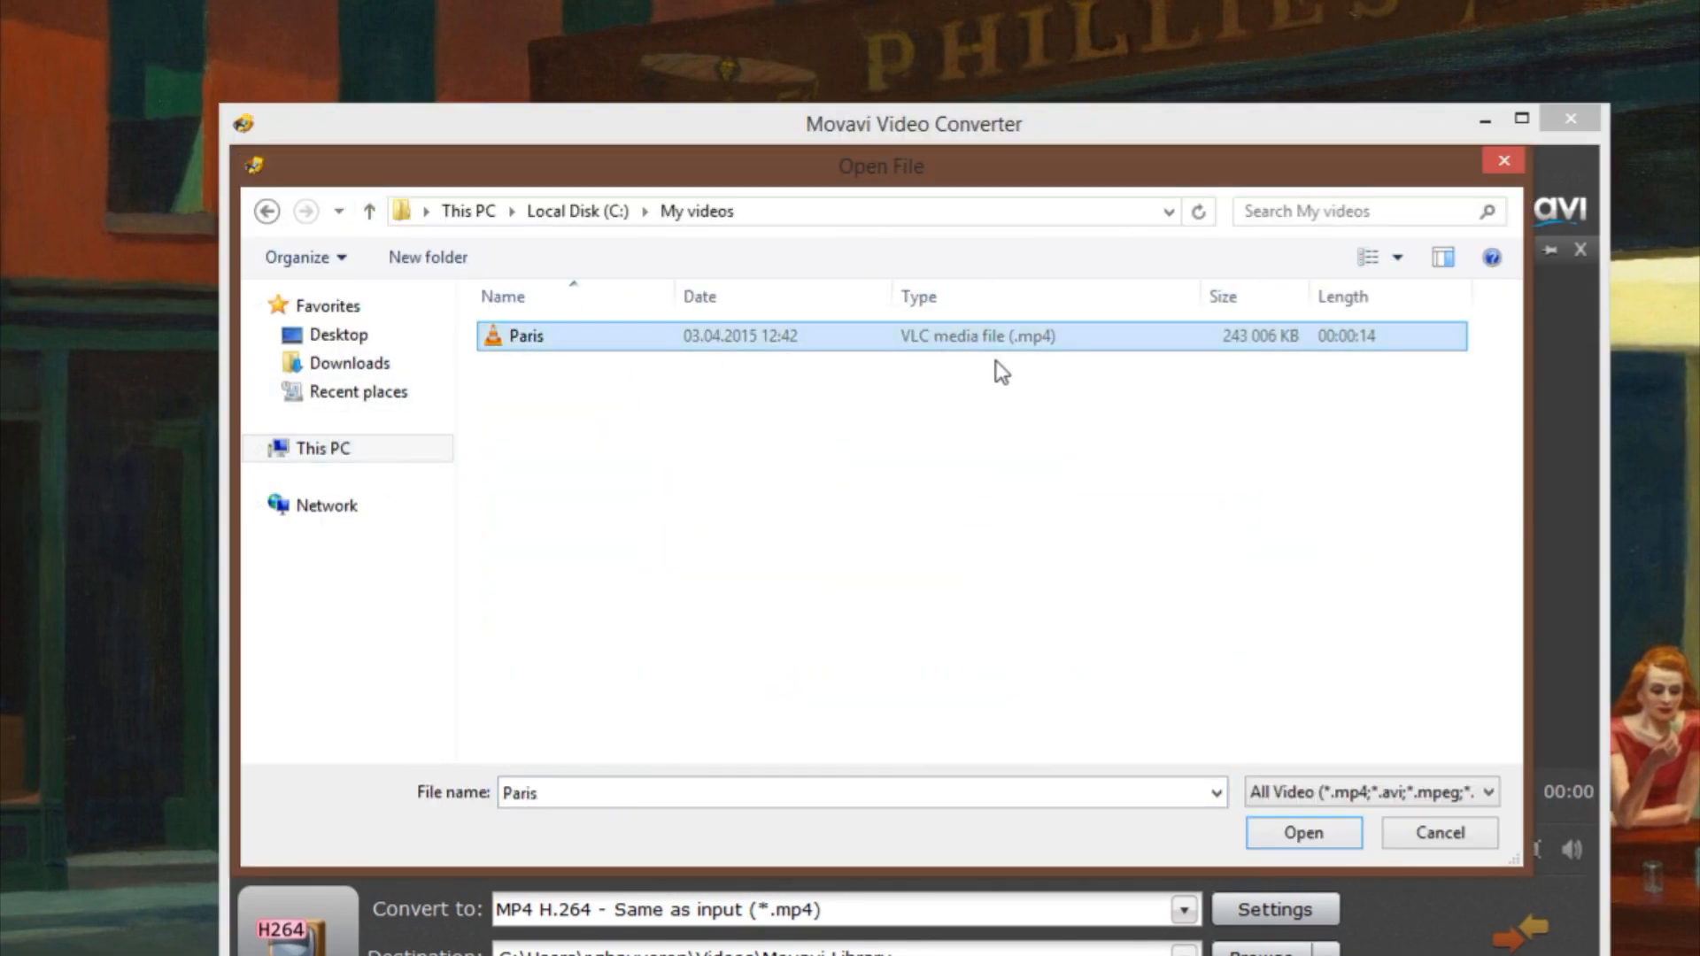
left_click(1301, 832)
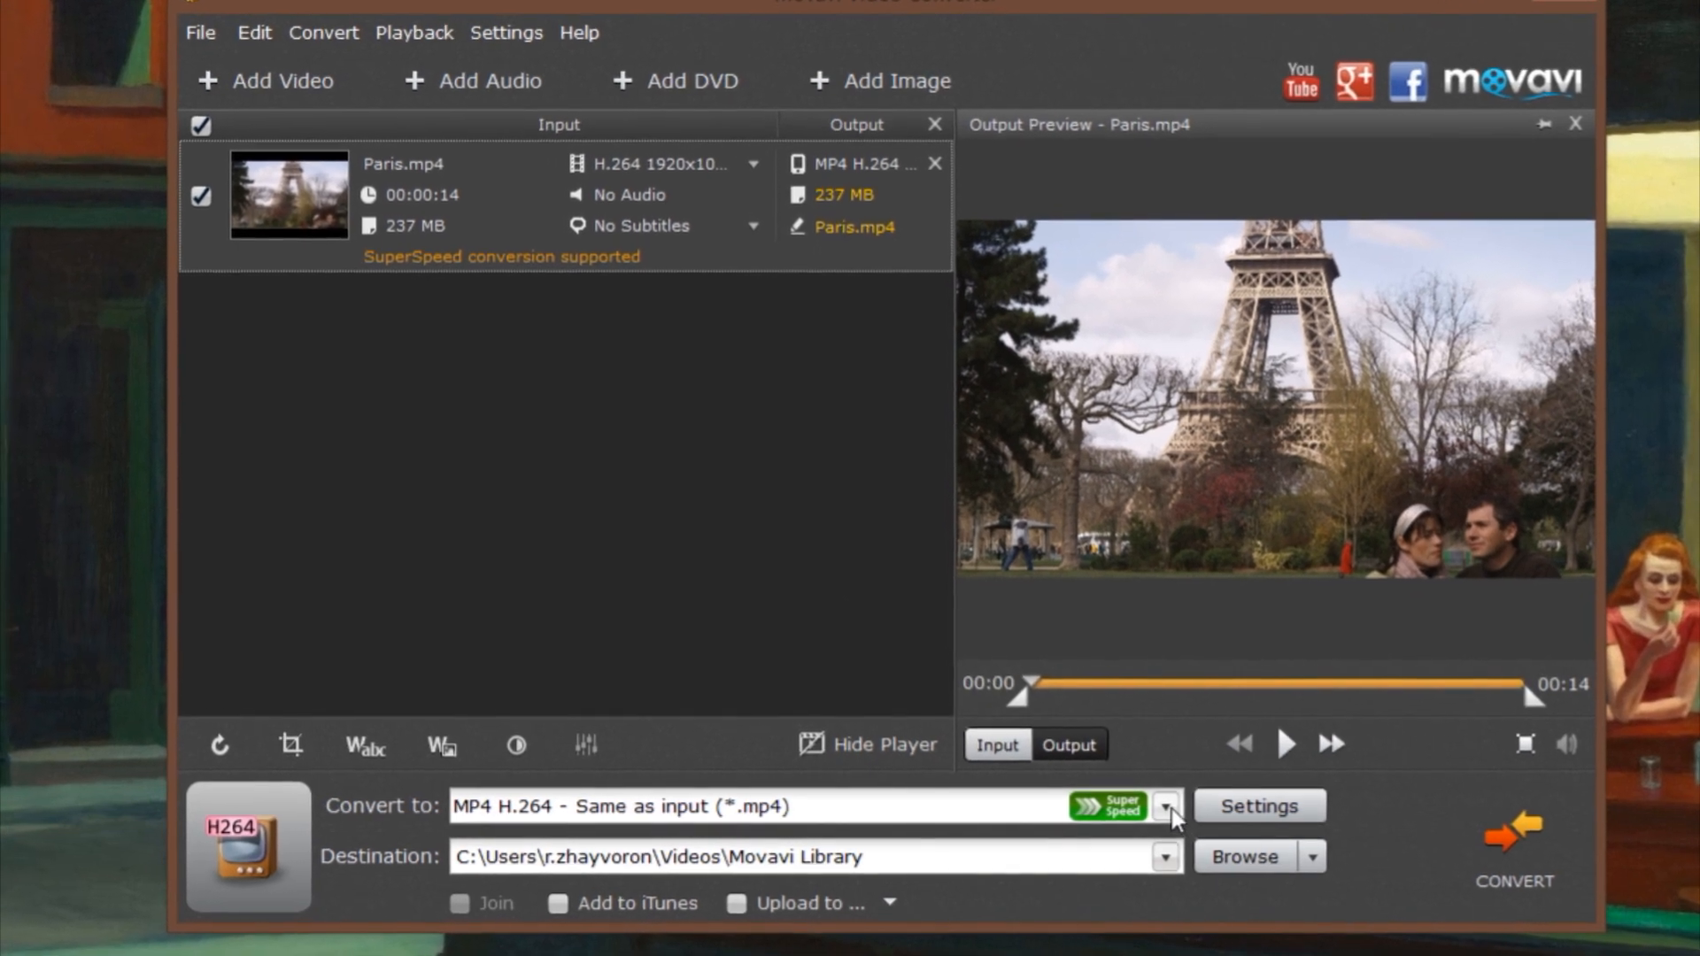
left_click(1165, 806)
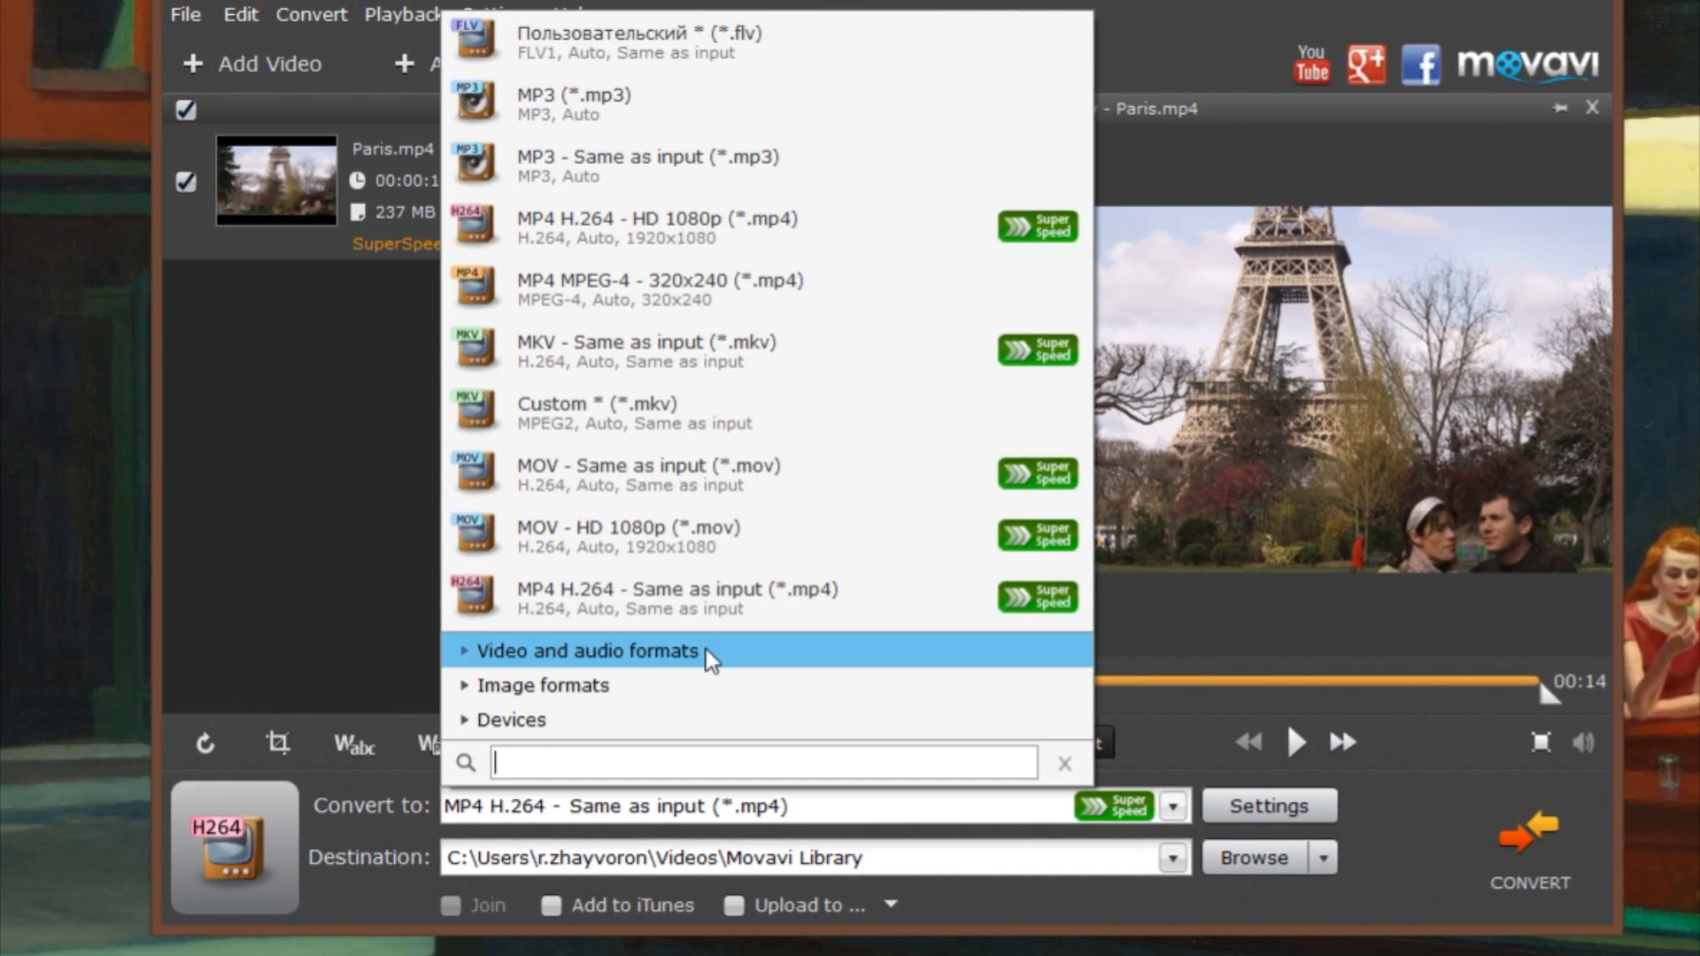
left_click(588, 652)
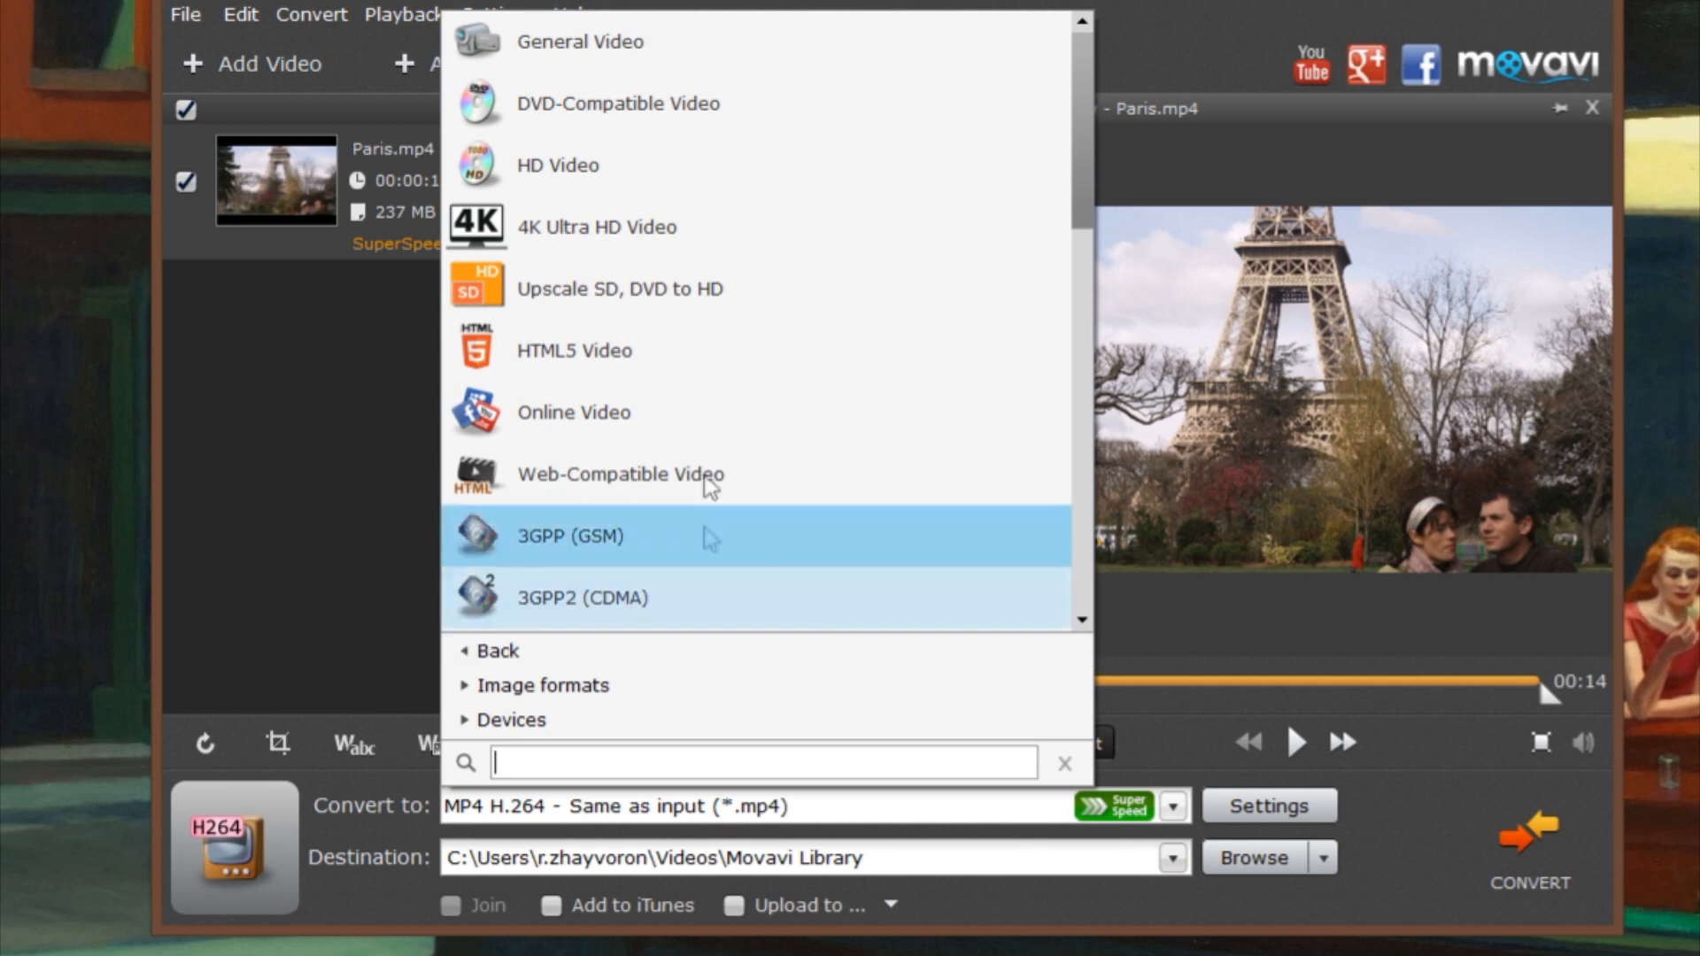
scroll("down", 3)
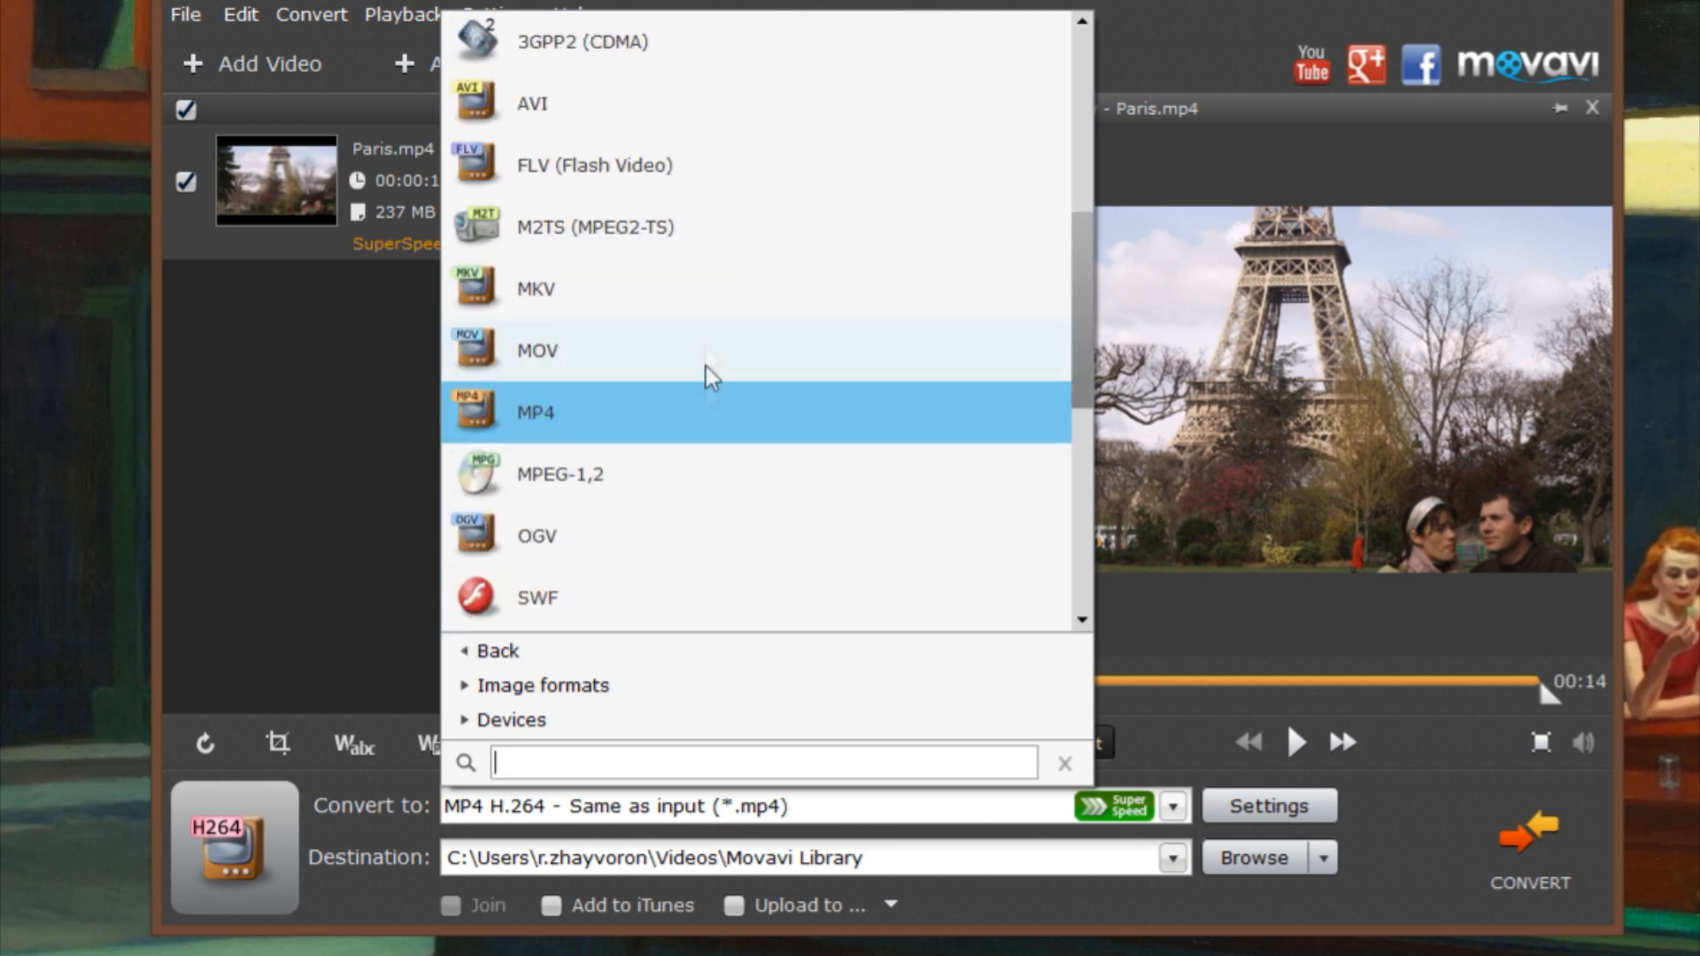
left_click(535, 287)
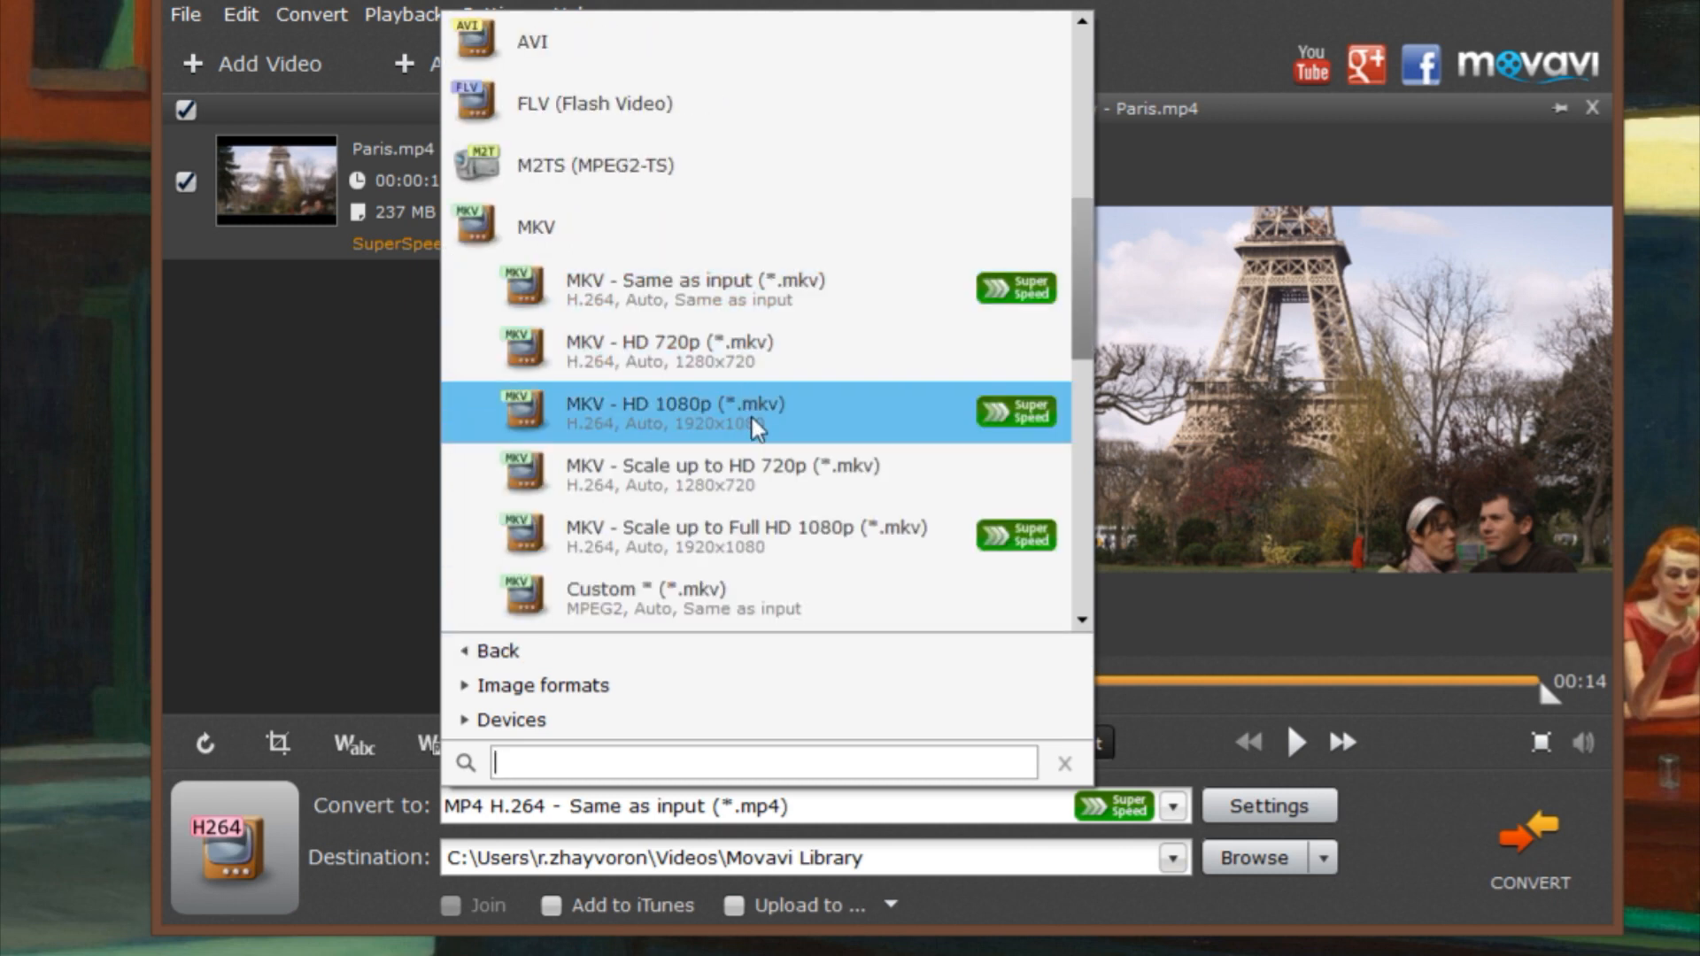
left_click(535, 289)
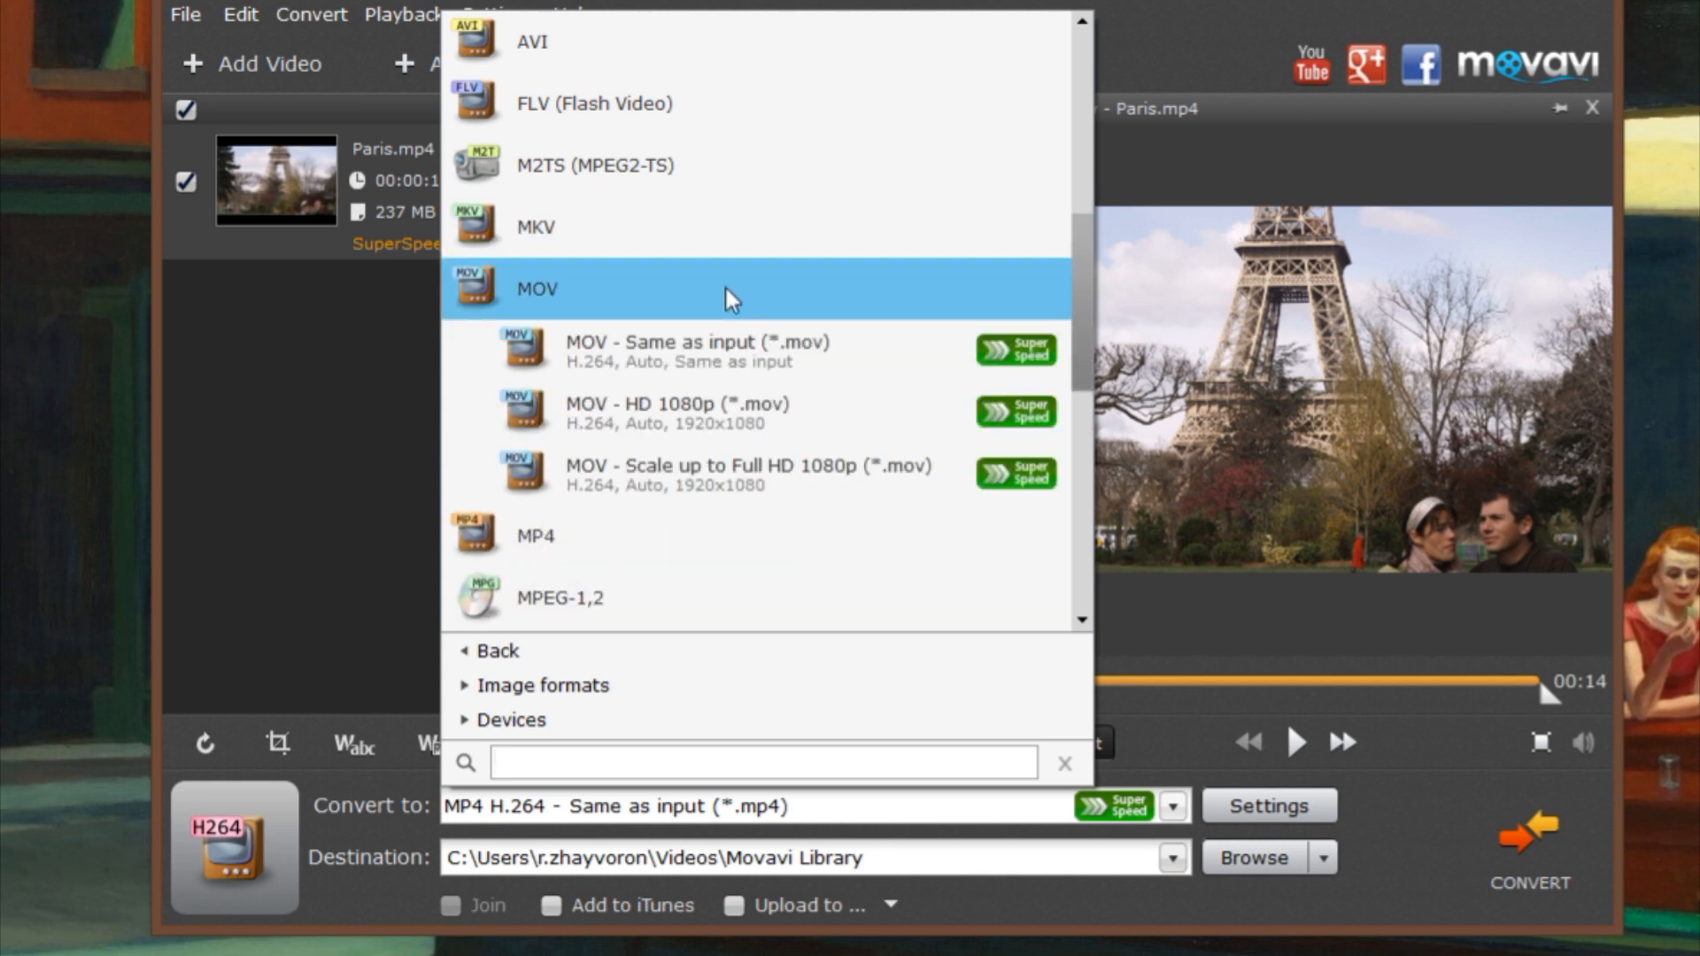
mouse_move(748, 310)
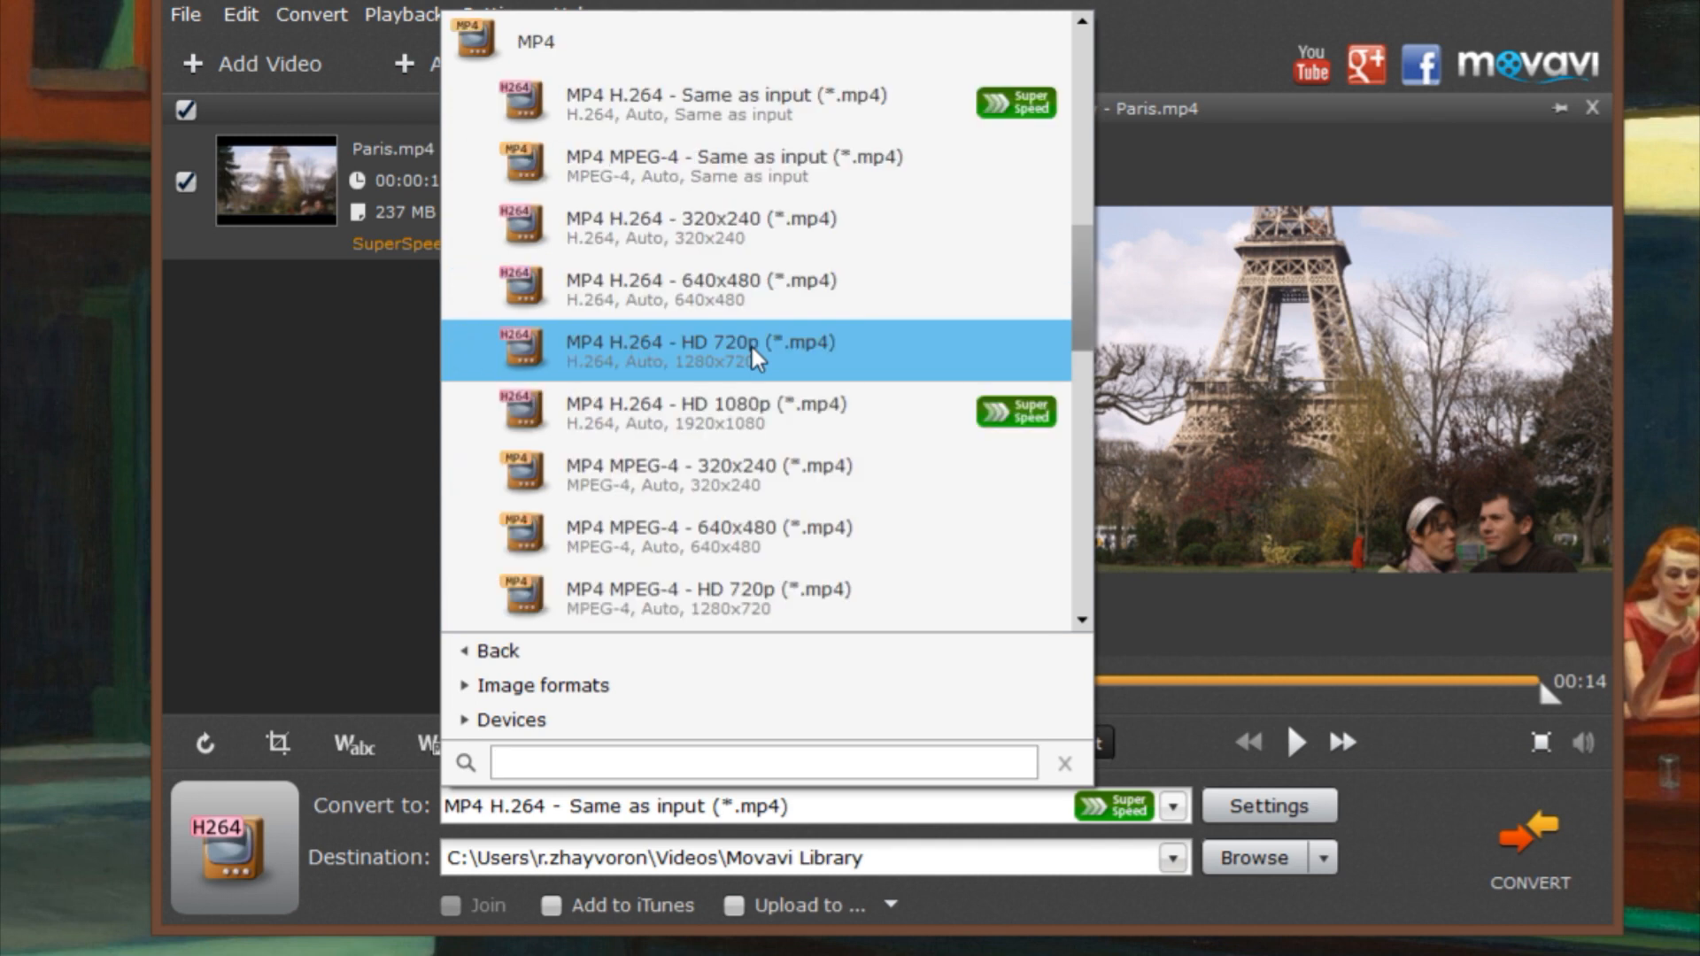
mouse_move(772, 345)
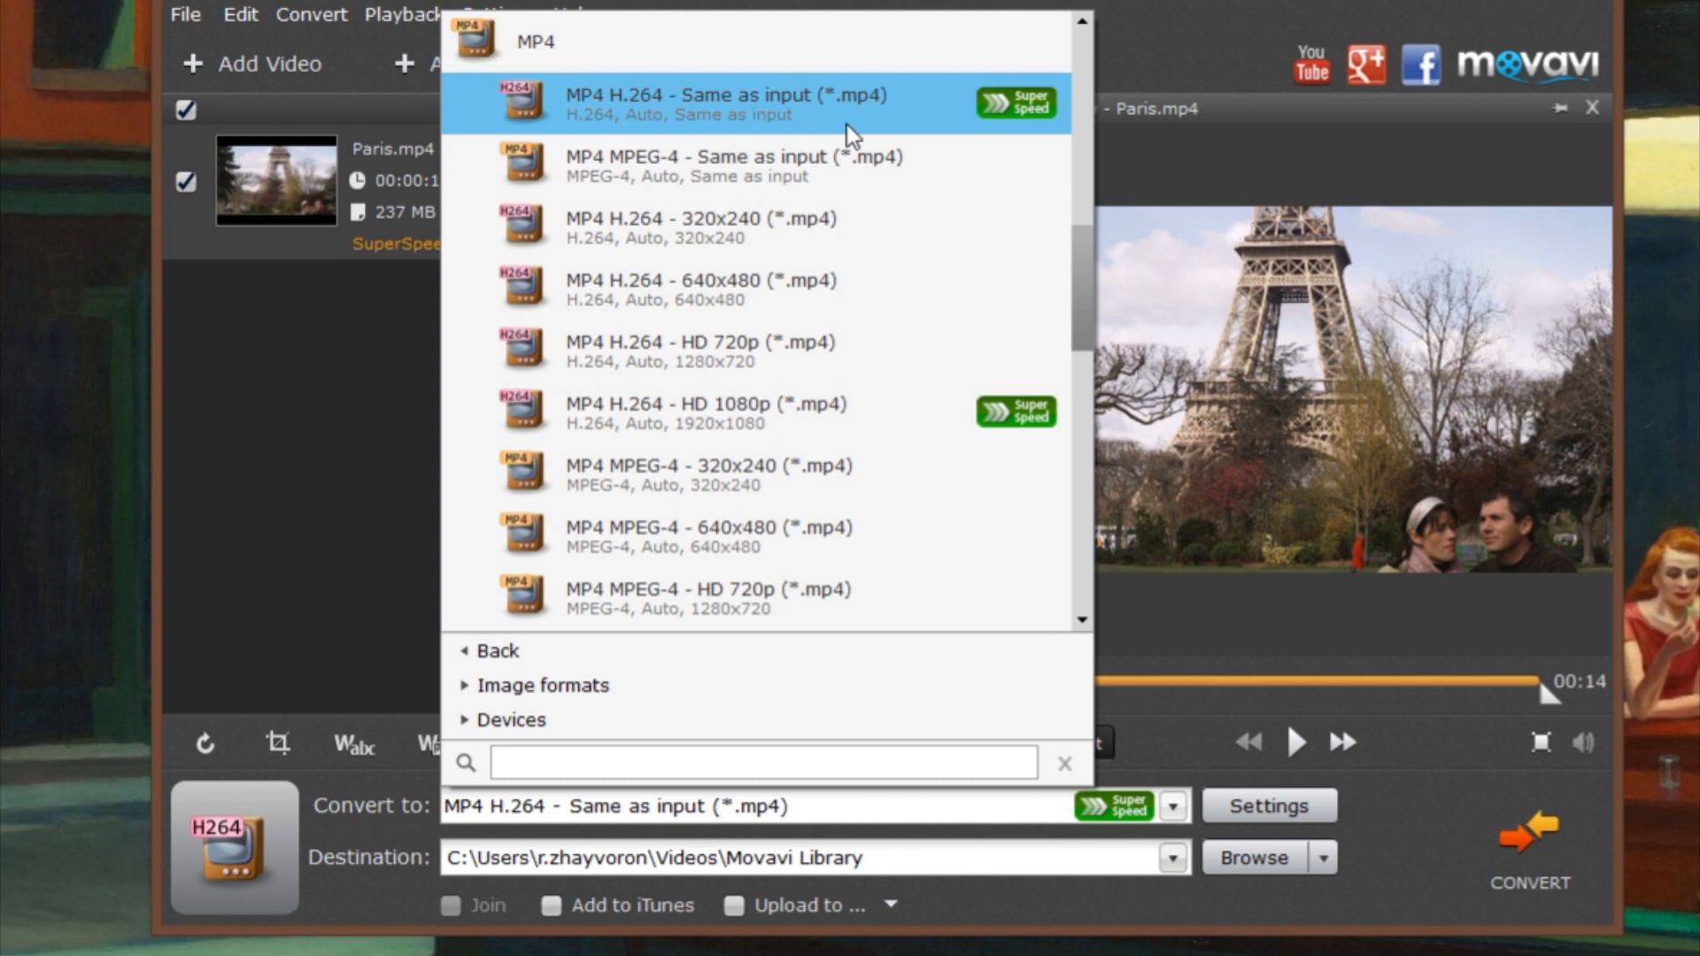
left_click(701, 104)
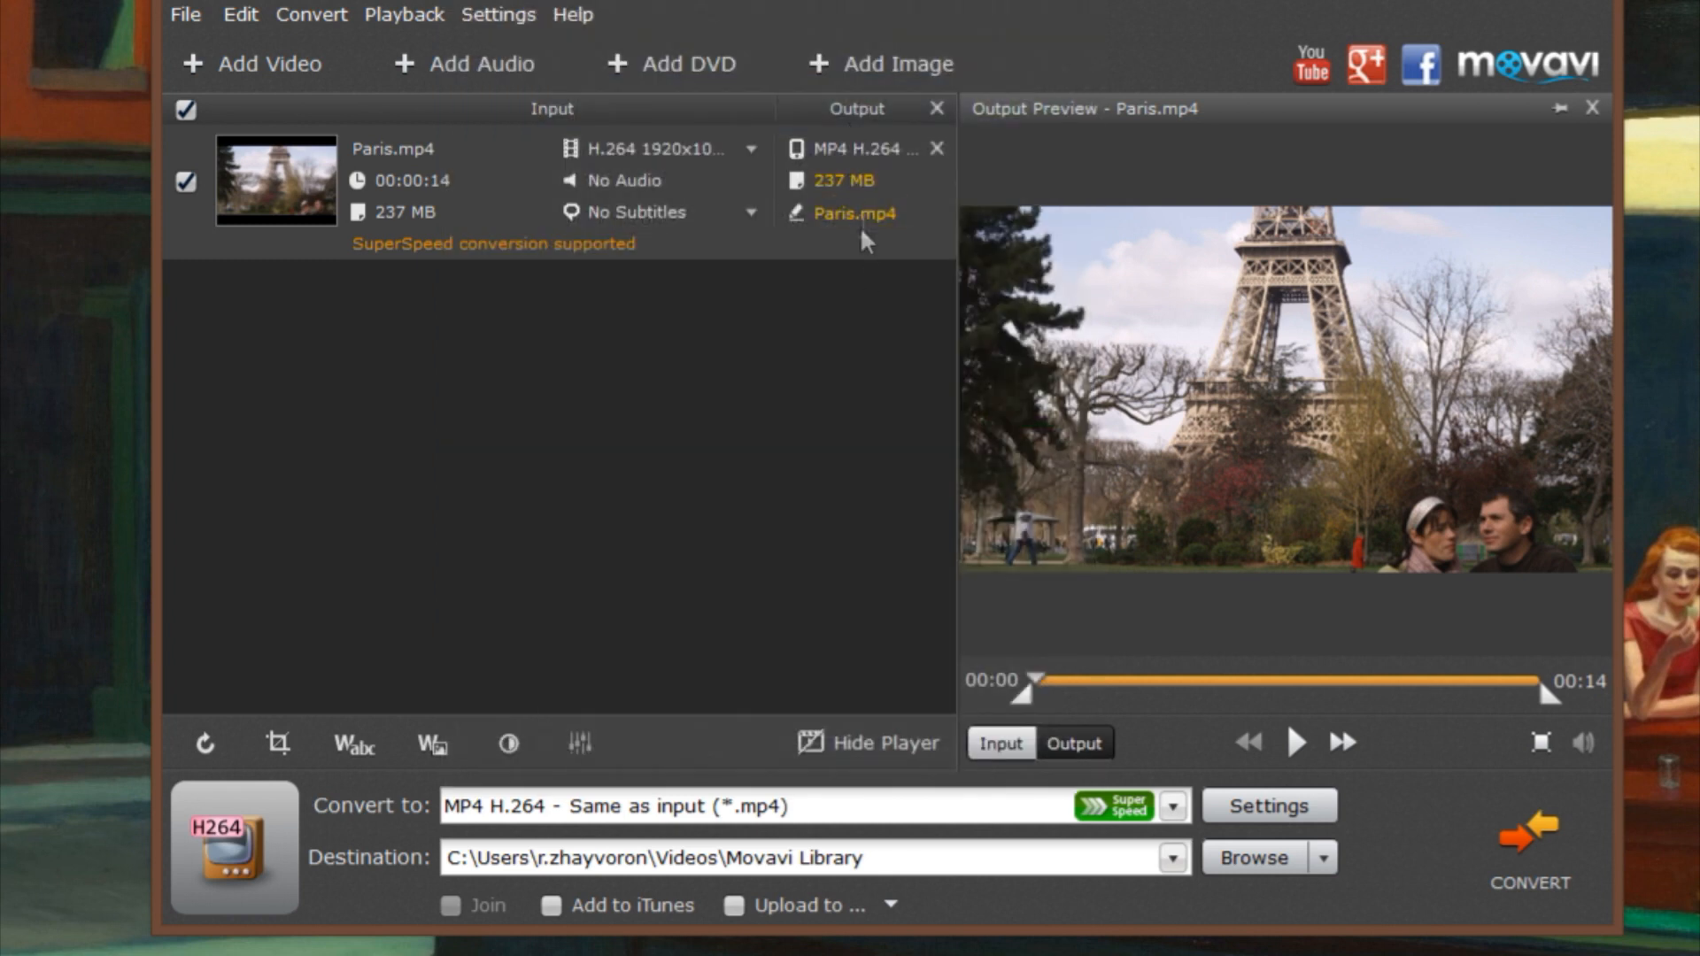
Lower Paris.mp4's target output size from 237 MB to about 161 MB and apply it.
left_click(847, 181)
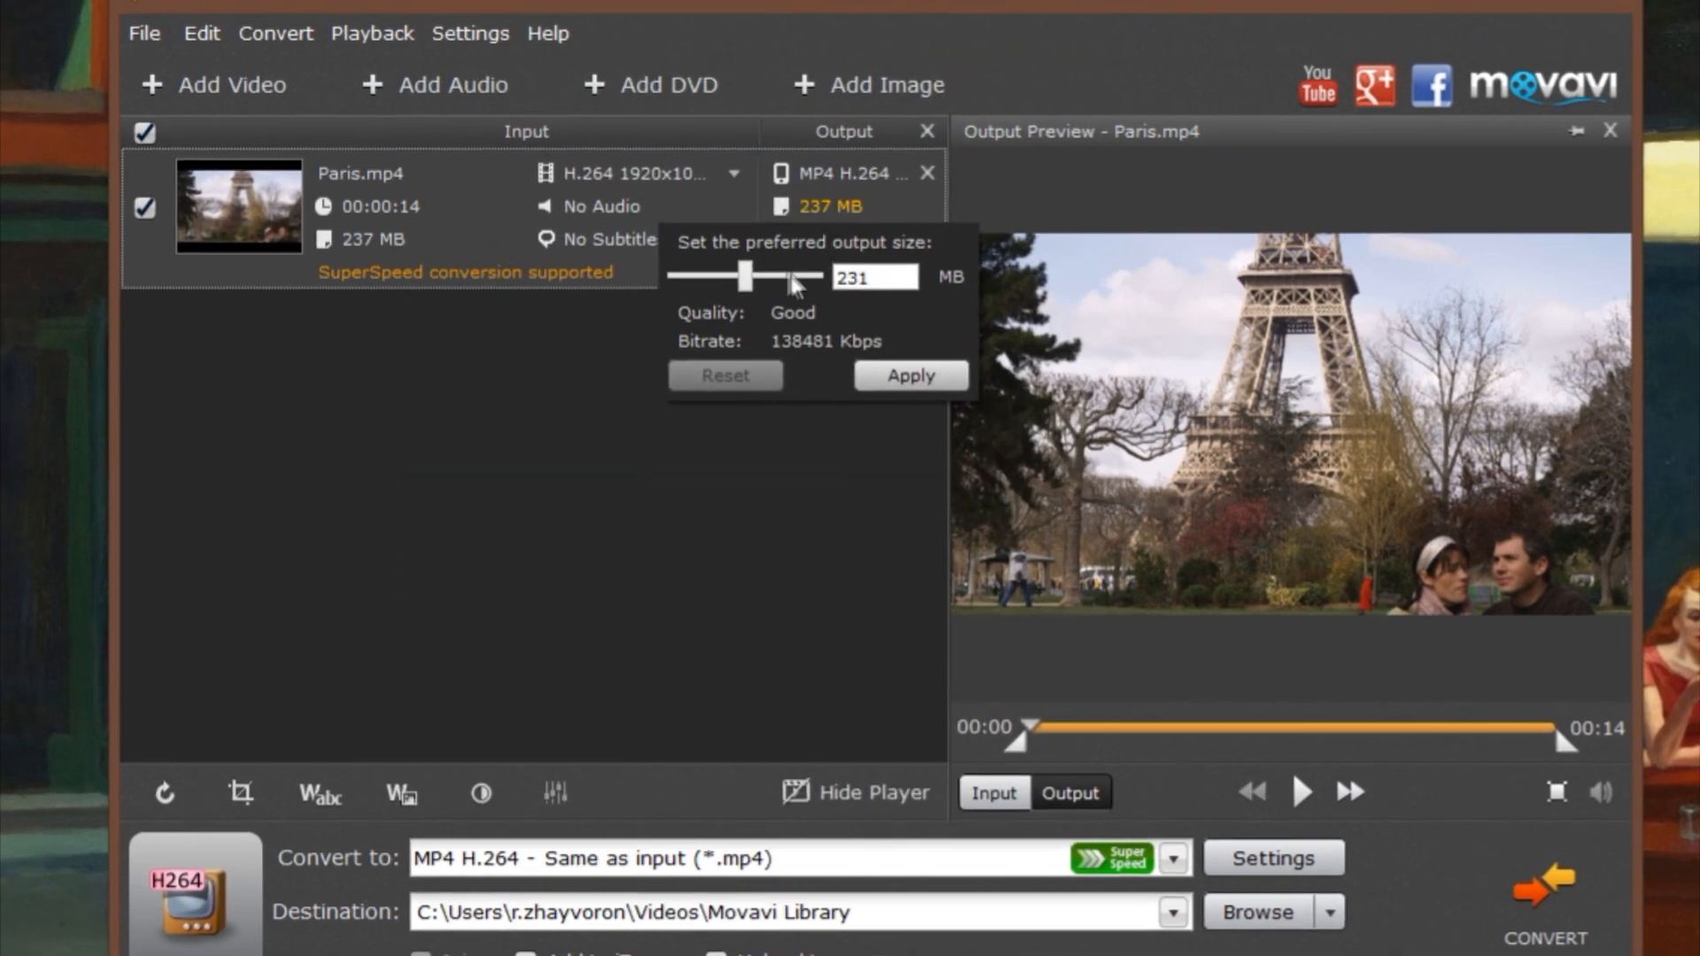
left_click_drag(747, 278, 705, 331)
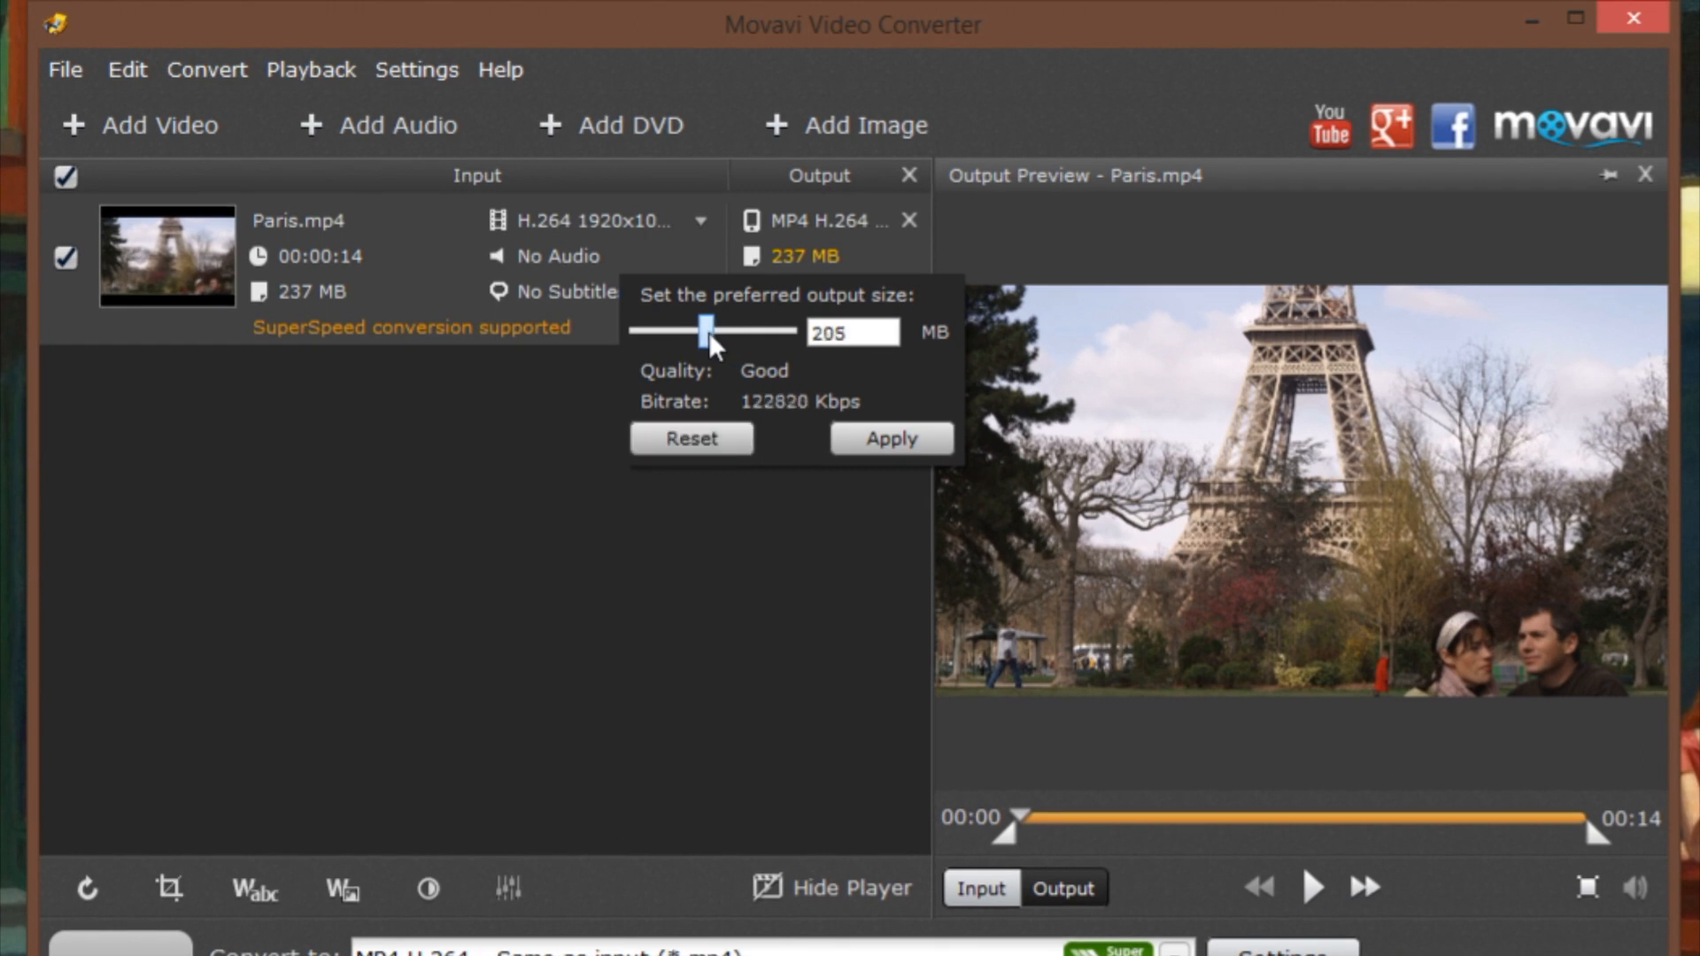
left_click_drag(707, 330, 694, 329)
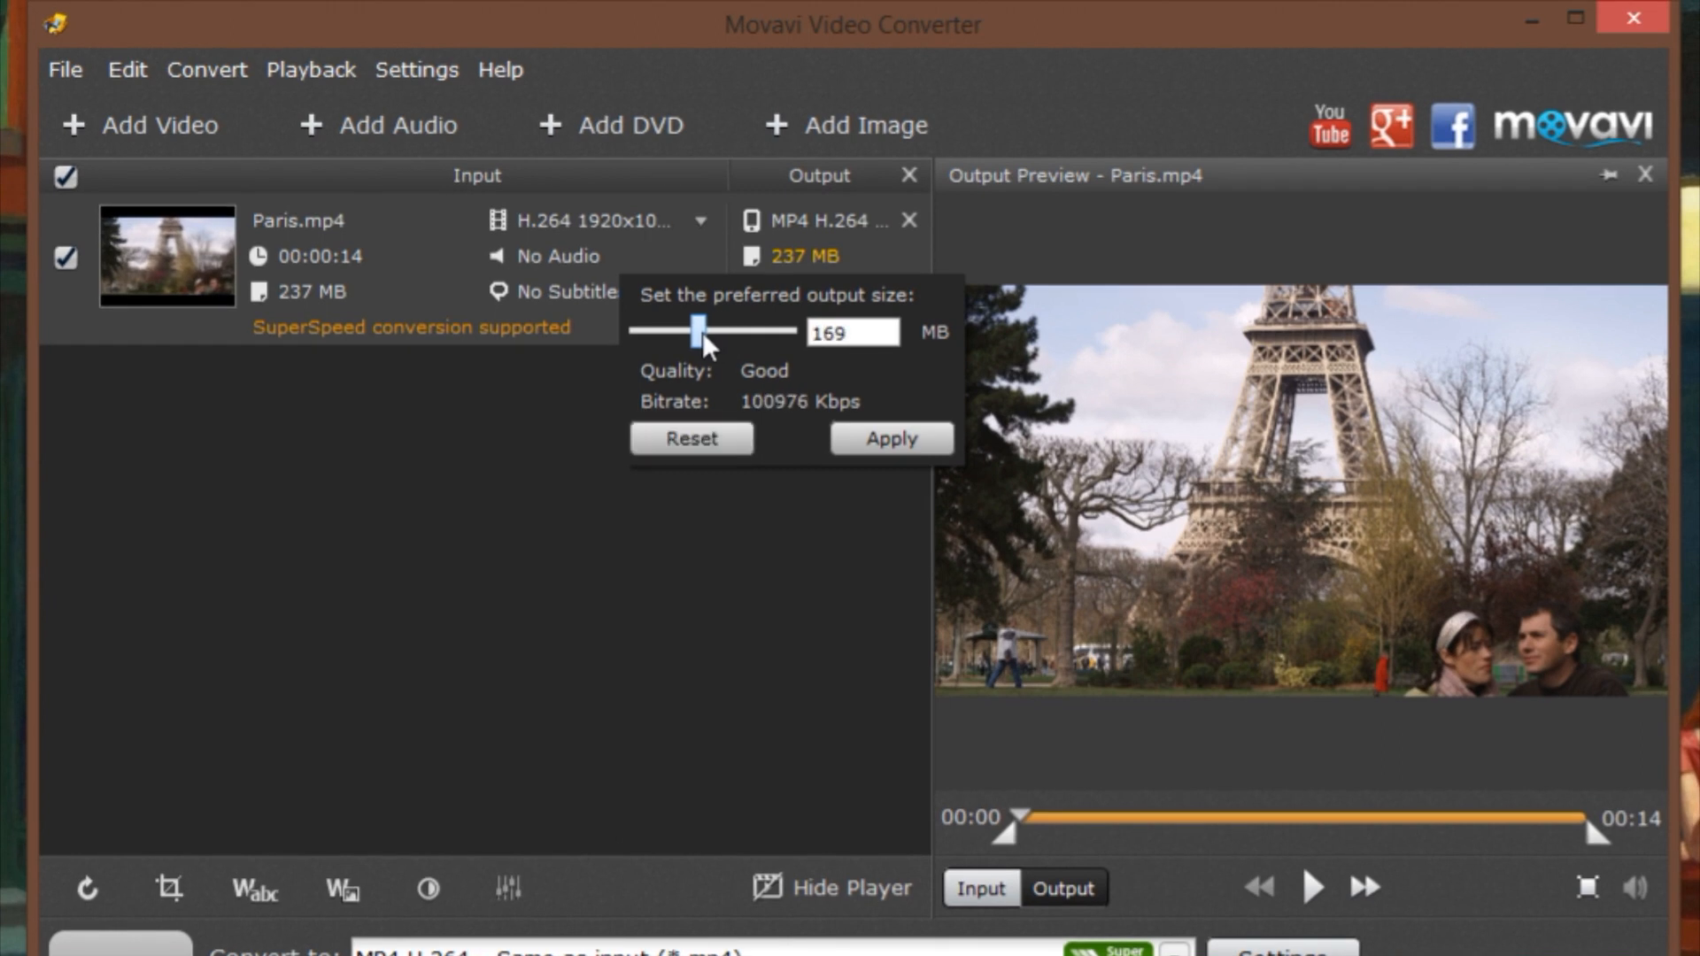
left_click_drag(700, 331, 694, 331)
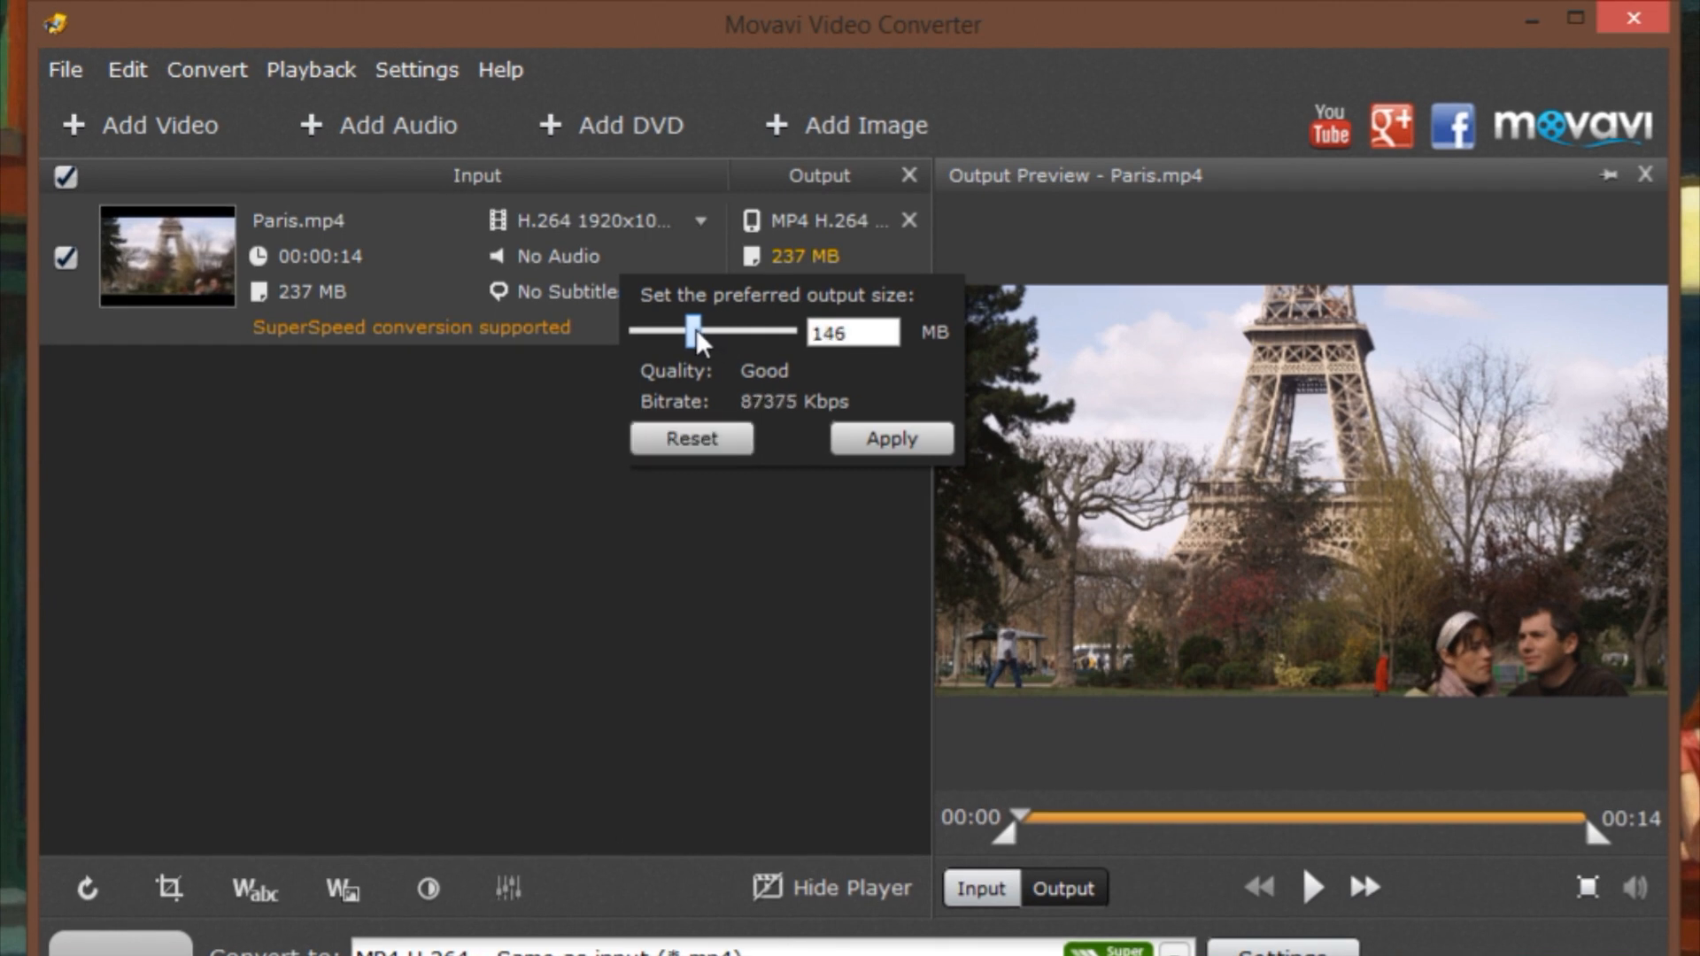
left_click_drag(693, 331, 699, 331)
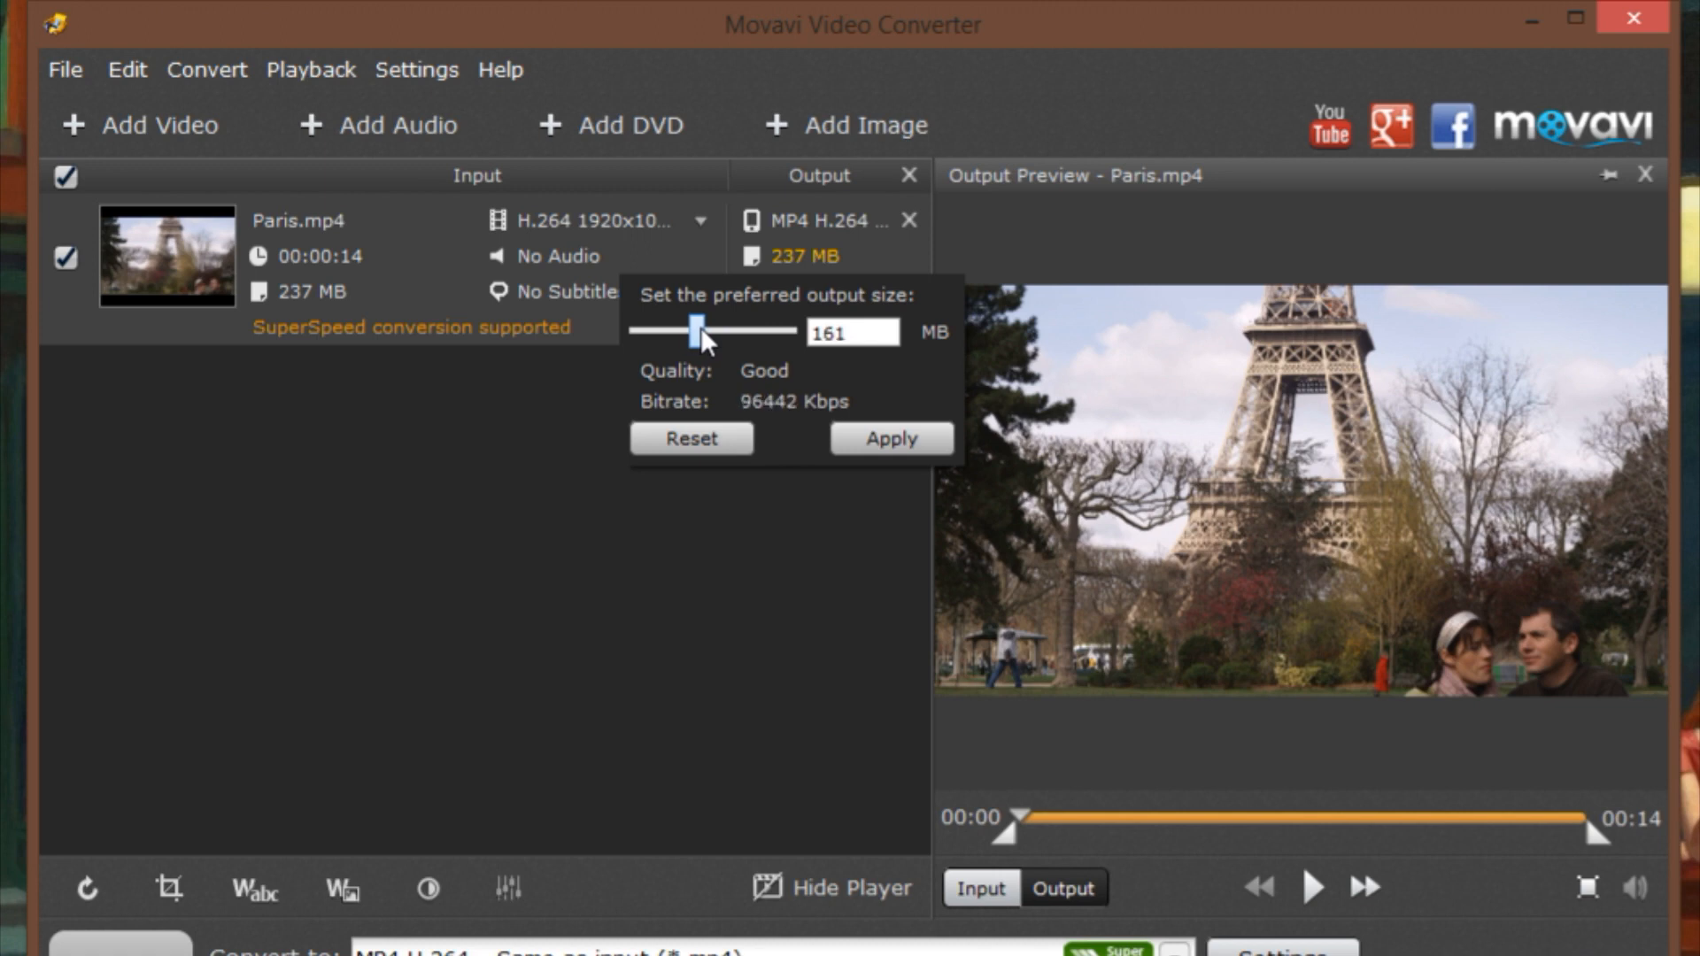
mouse_move(857, 430)
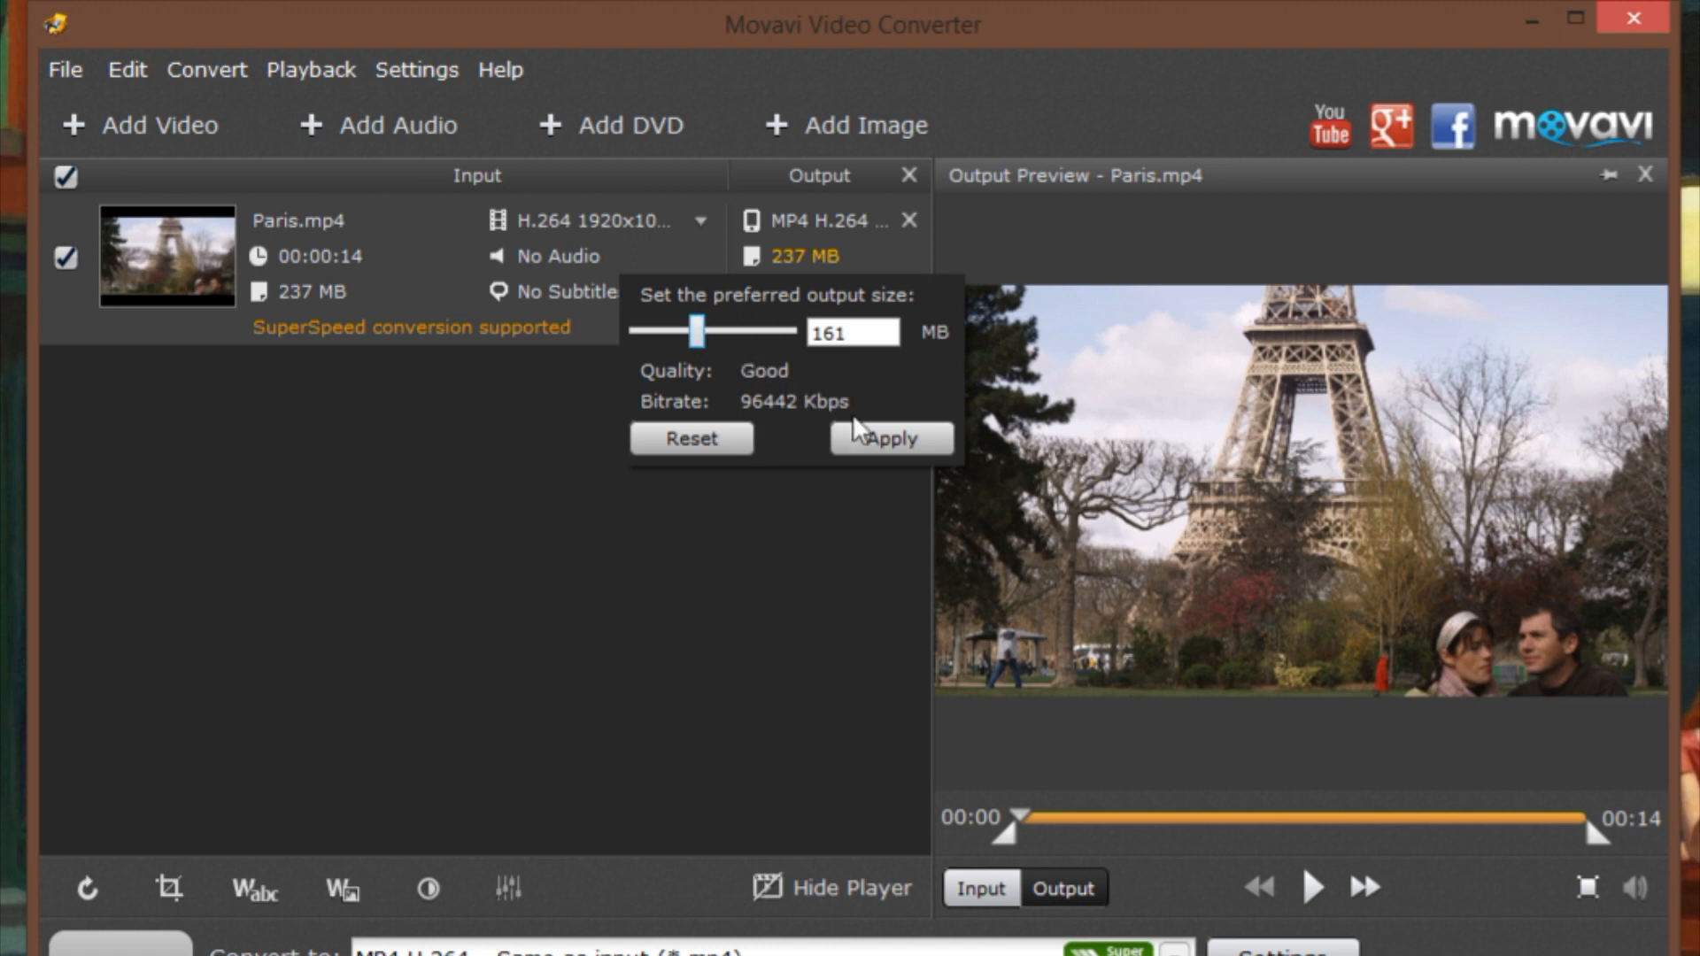
left_click(889, 437)
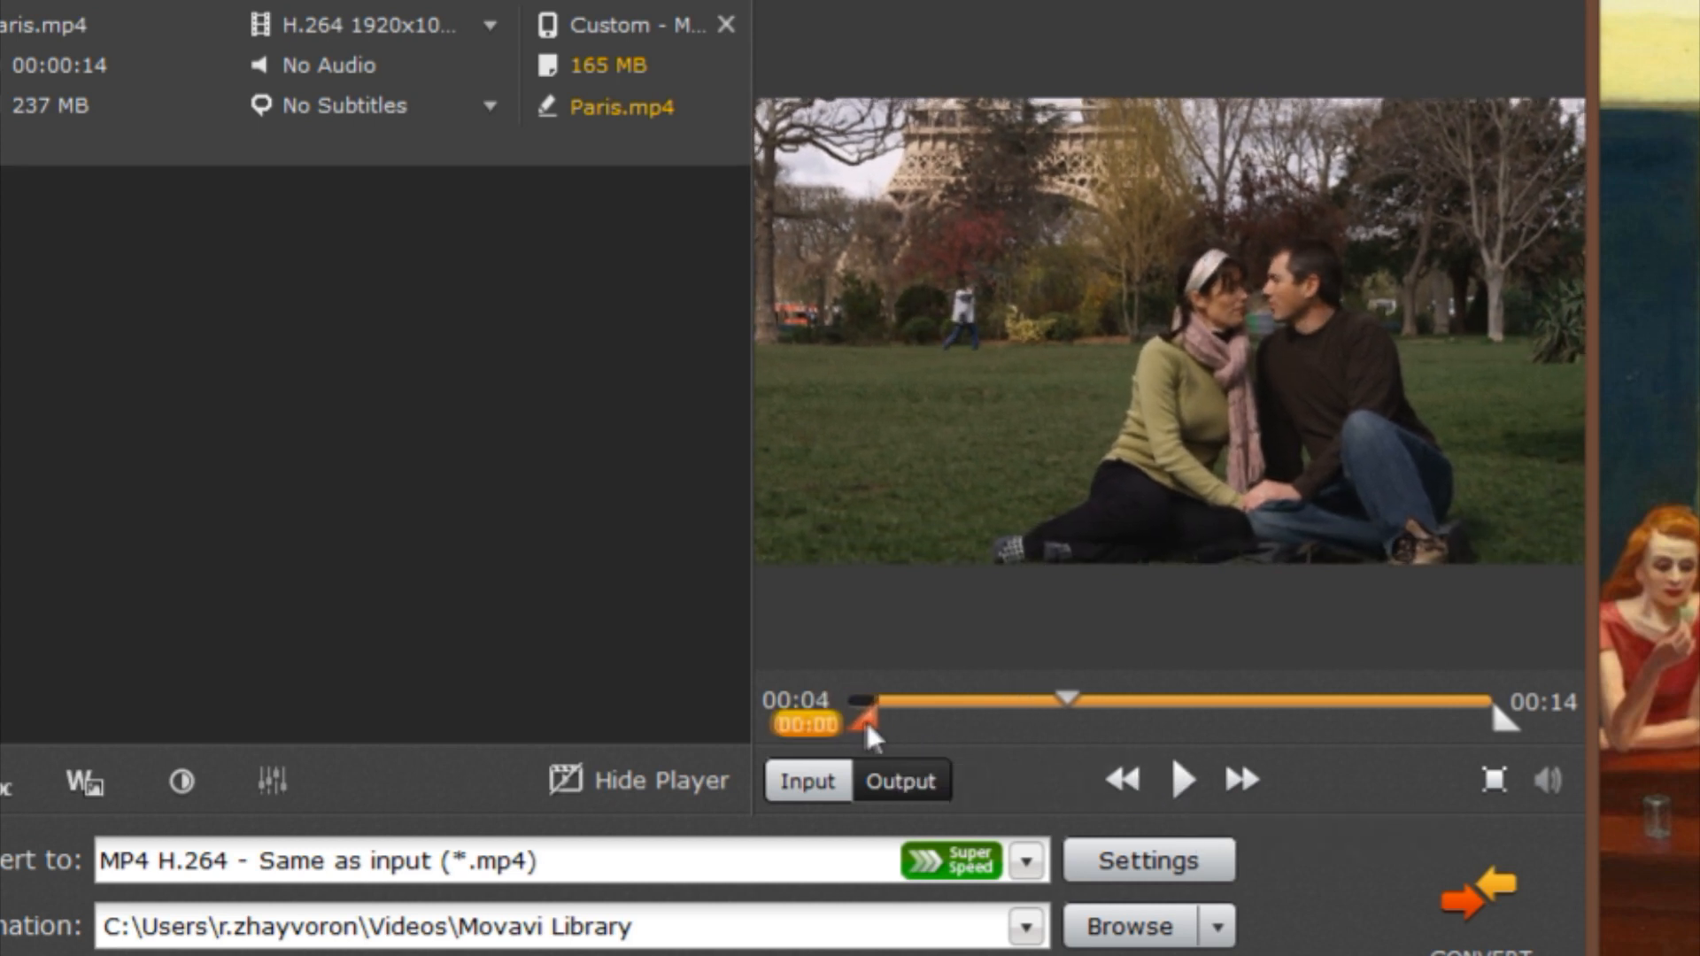
Trim the start to 00:04, set destination to C:\My videos, and start converting.
left_click_drag(868, 722, 1052, 723)
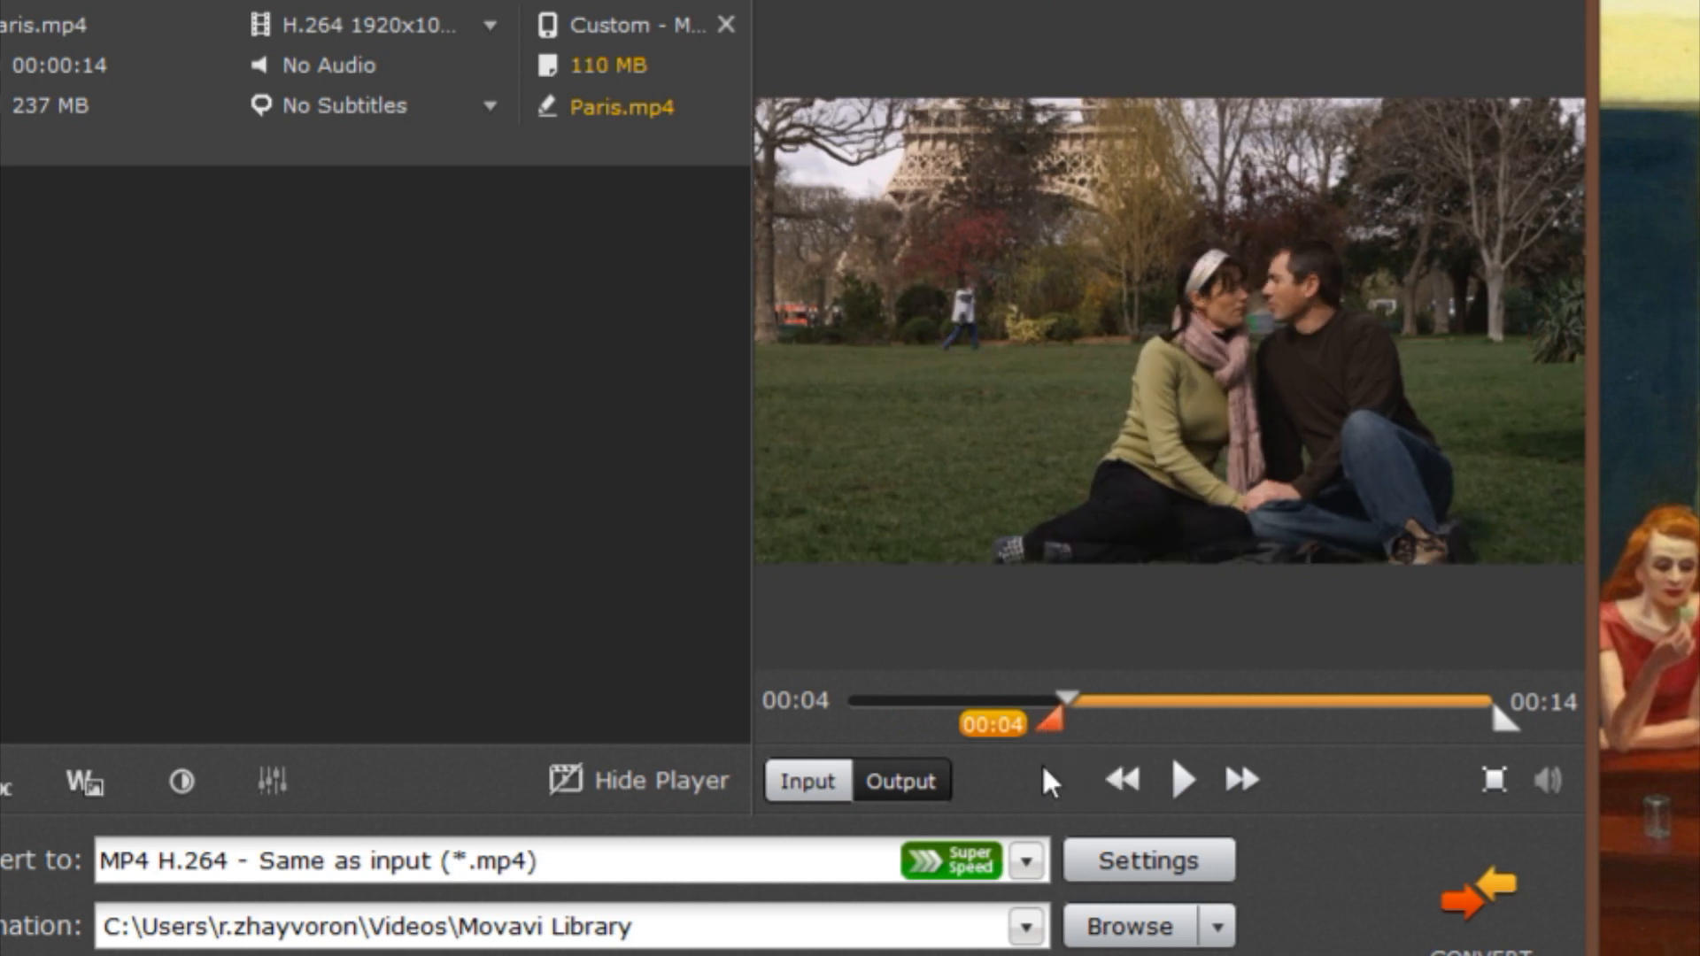
left_click(1128, 926)
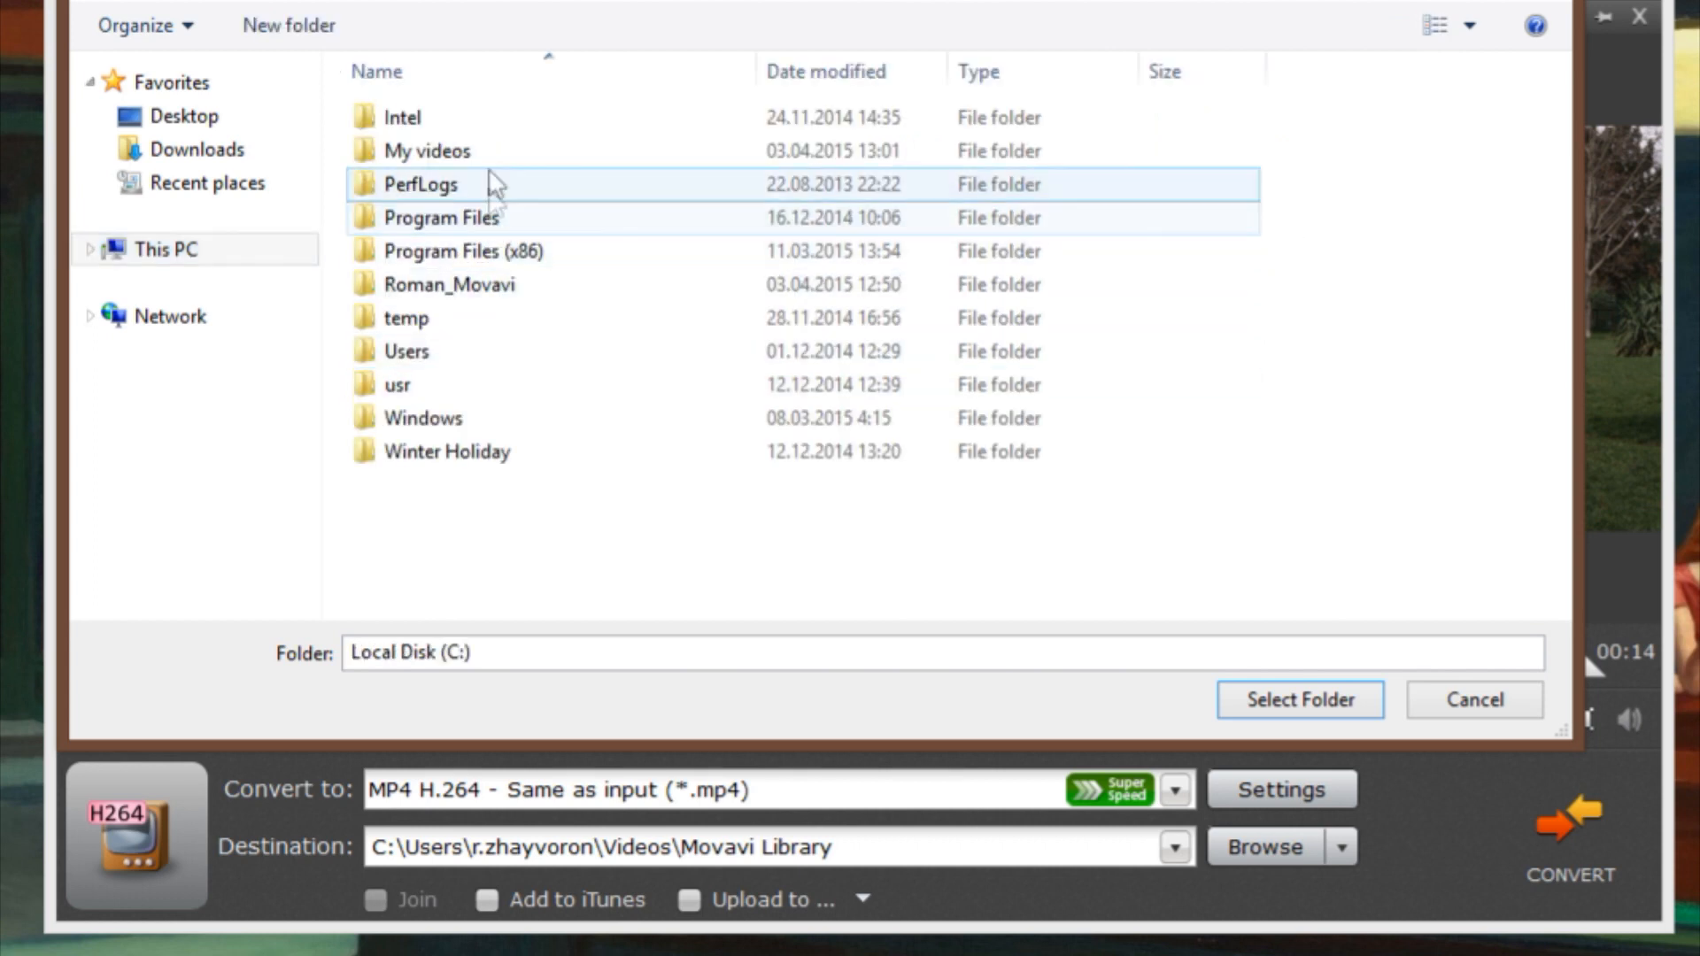
double_click(427, 151)
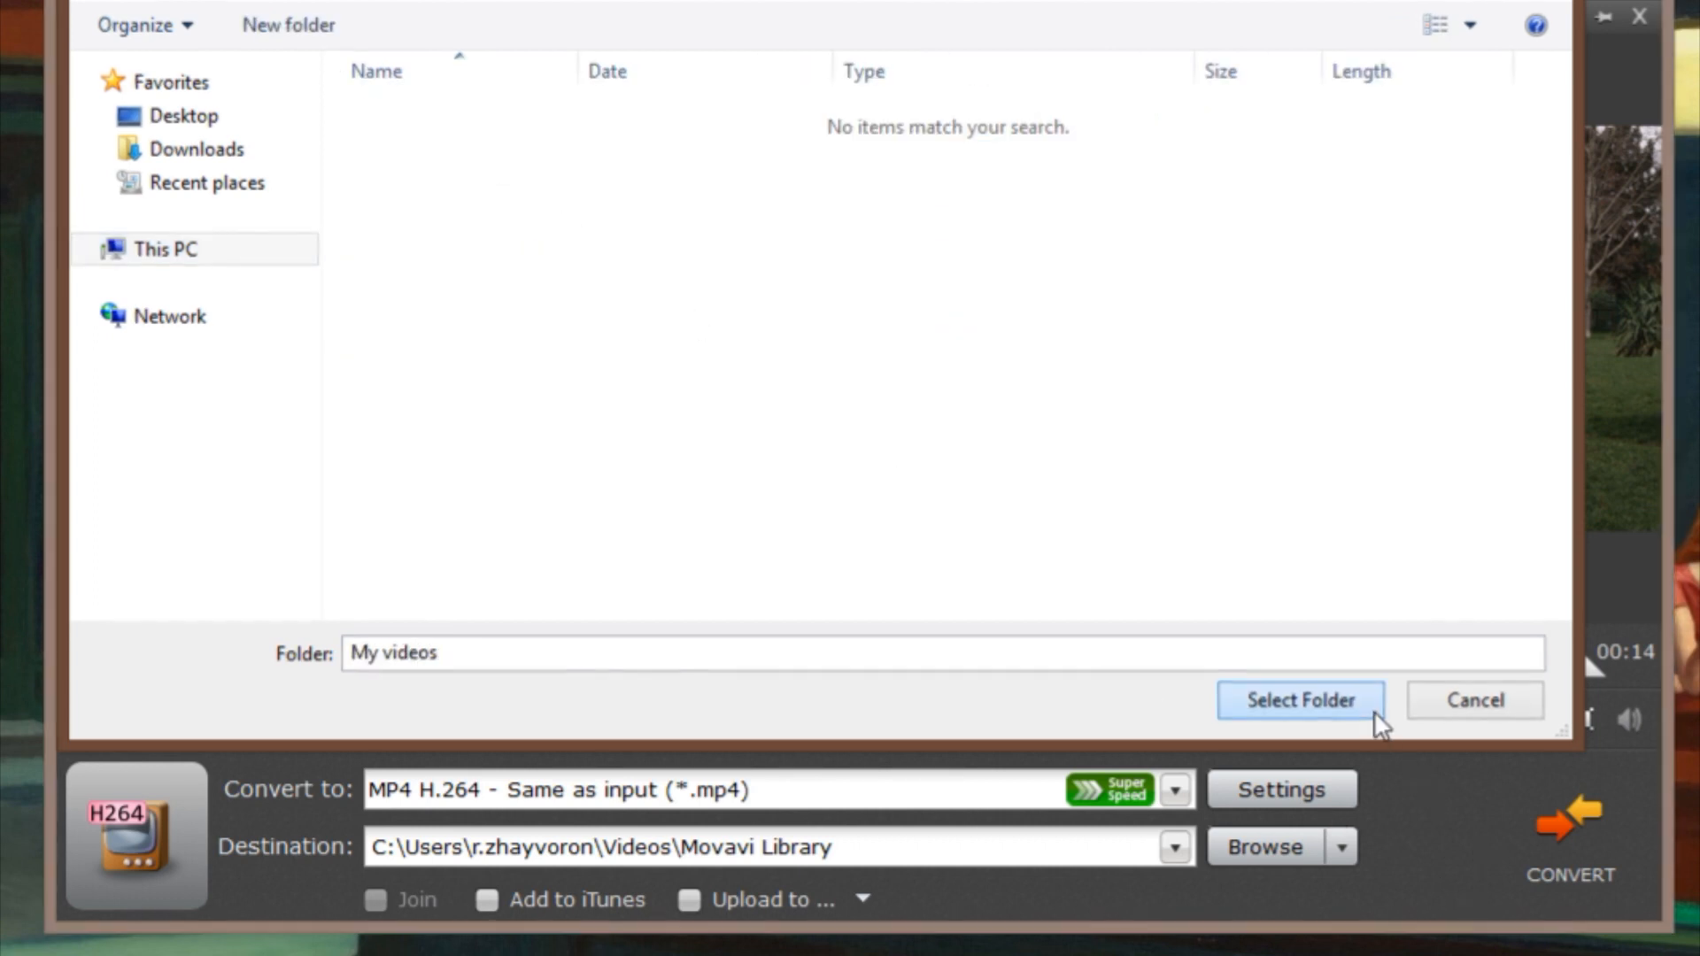
left_click(1298, 699)
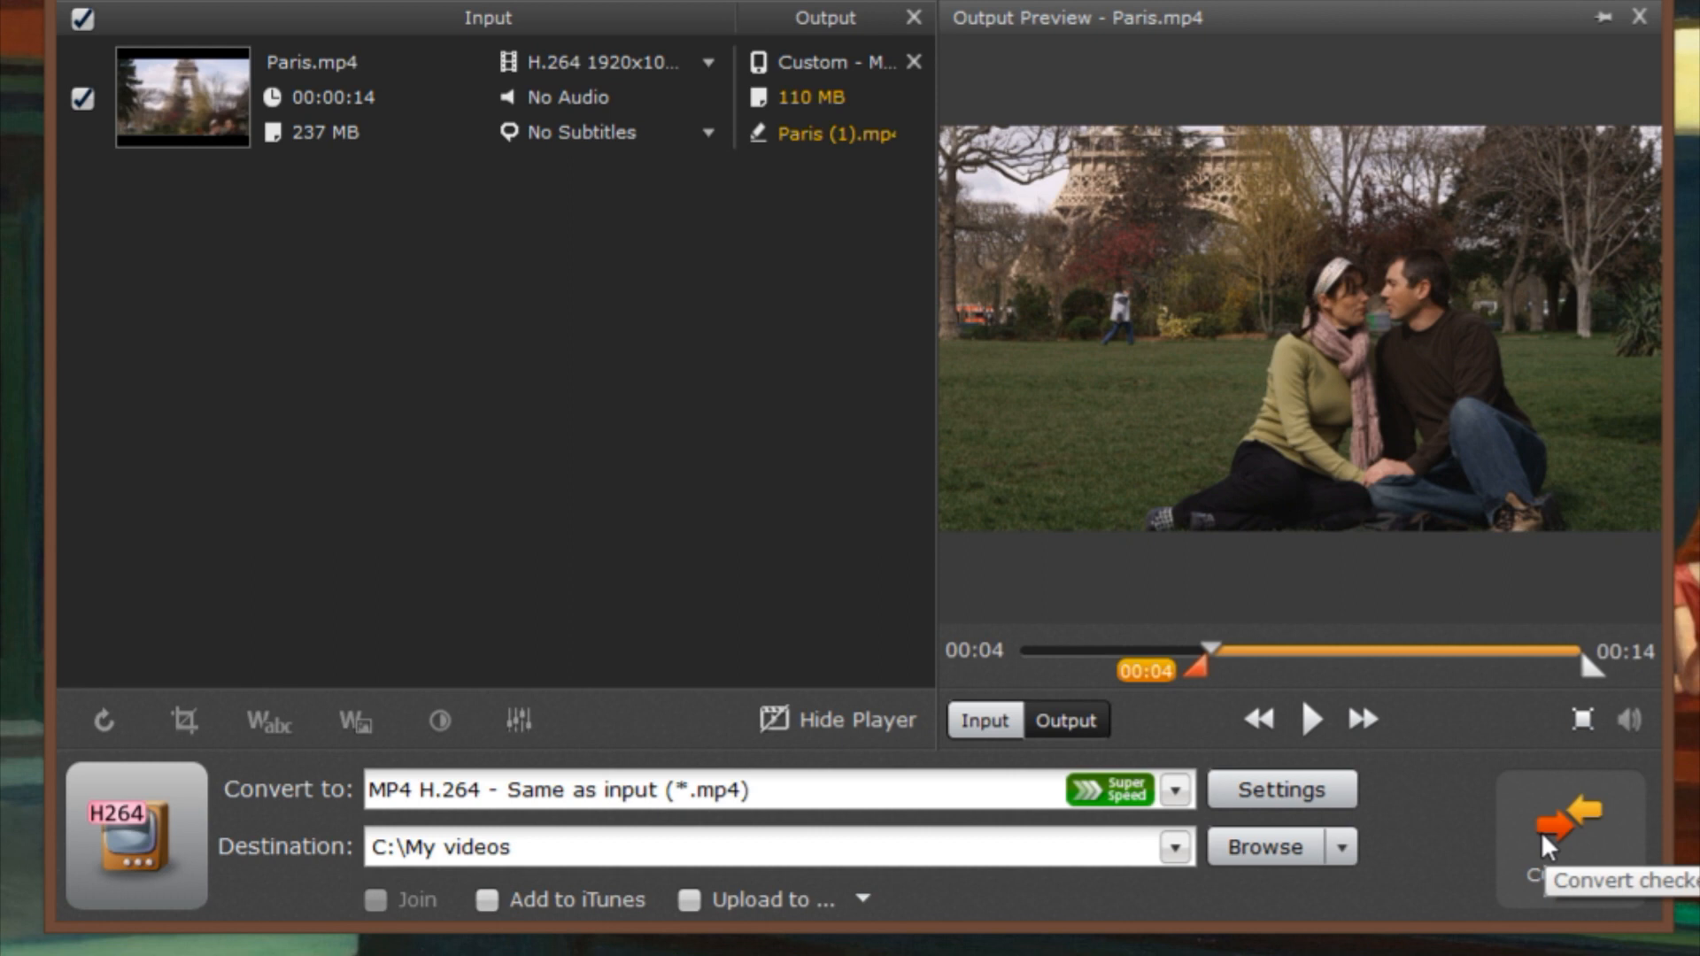
left_click(1572, 839)
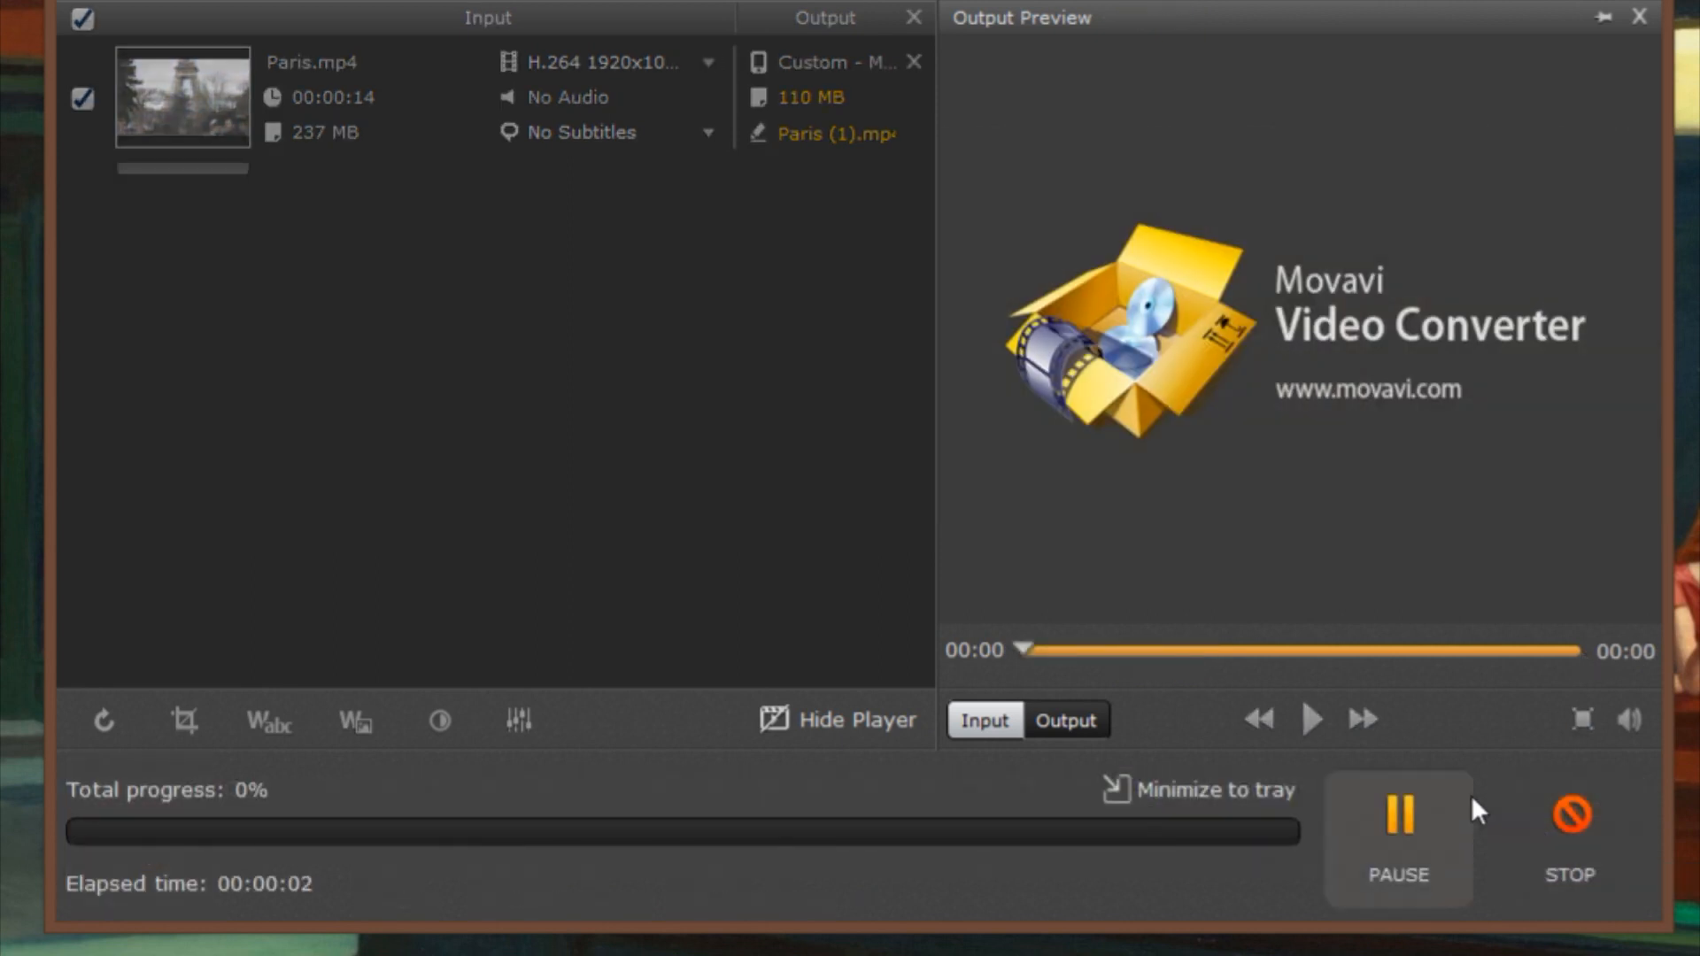